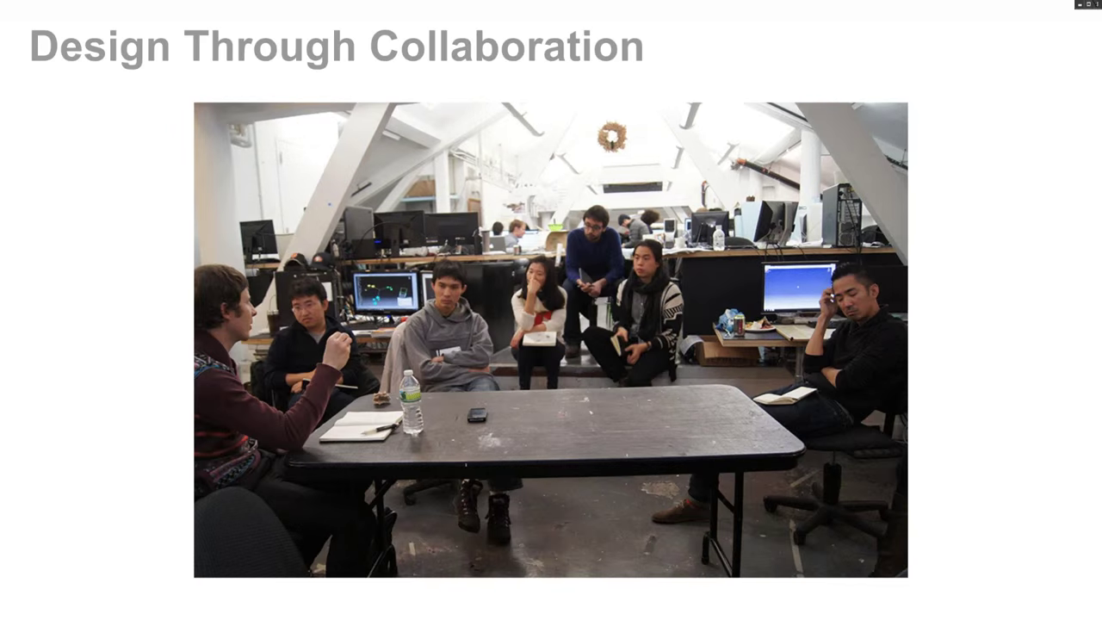
# Search for CA3951 and open the CA3951 A.1 product assembly from the results.
pyautogui.press('Right')
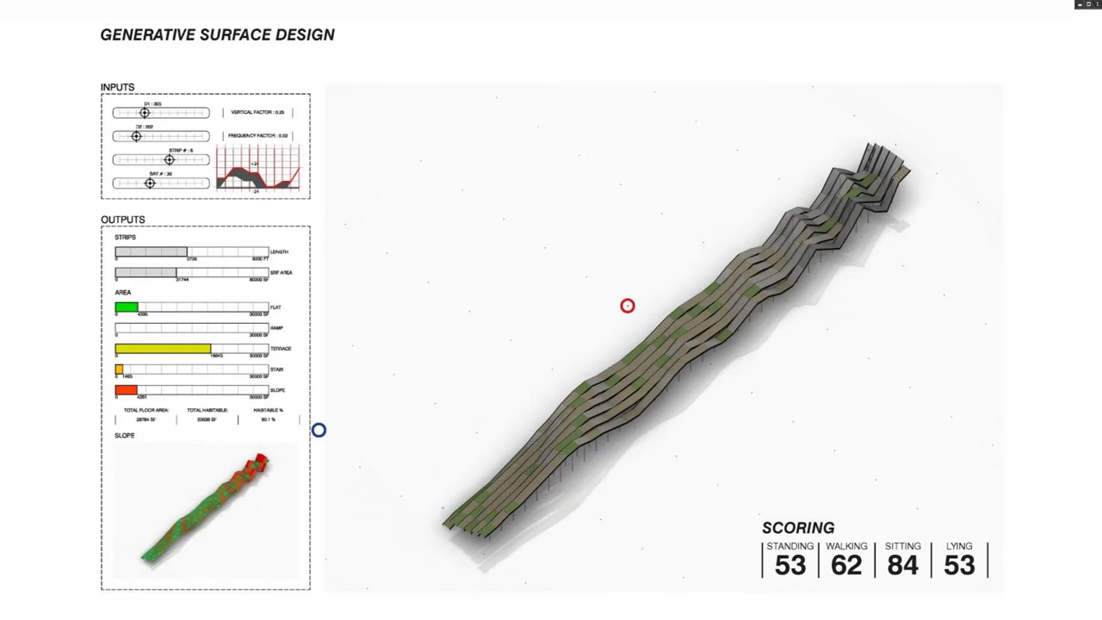
pyautogui.moveTo(144, 114); pyautogui.dragTo(159, 113)
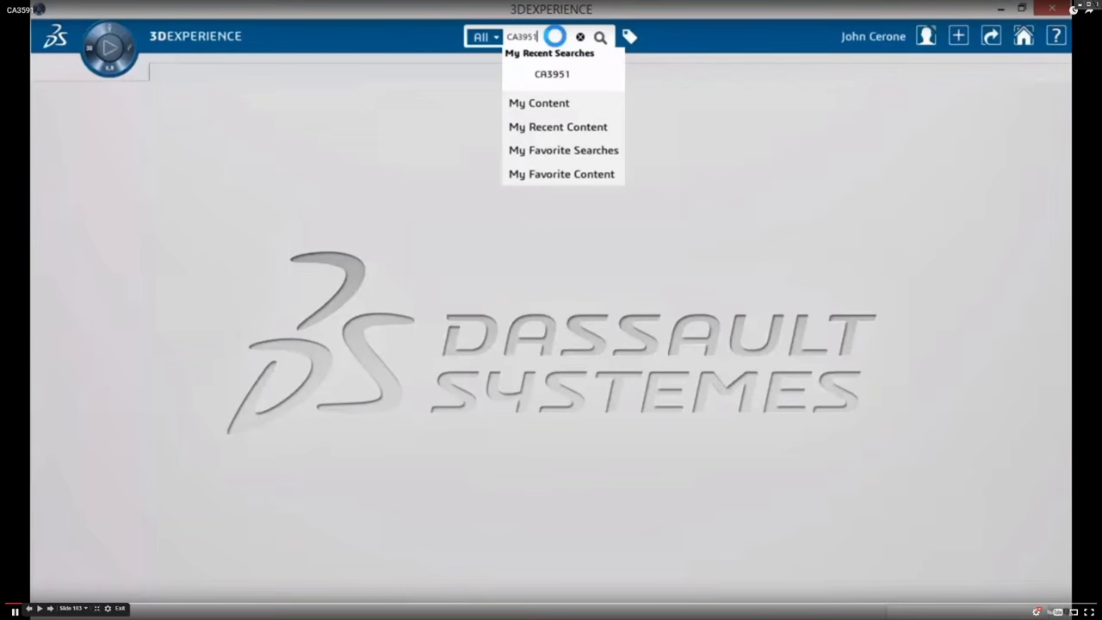
pyautogui.click(599, 37)
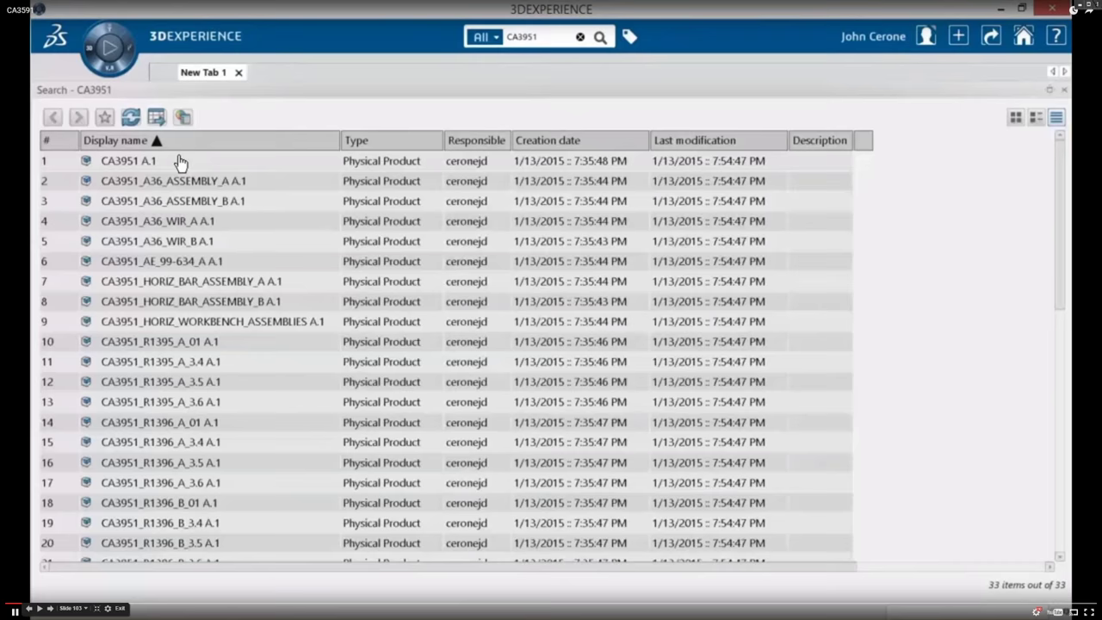
pyautogui.click(129, 161)
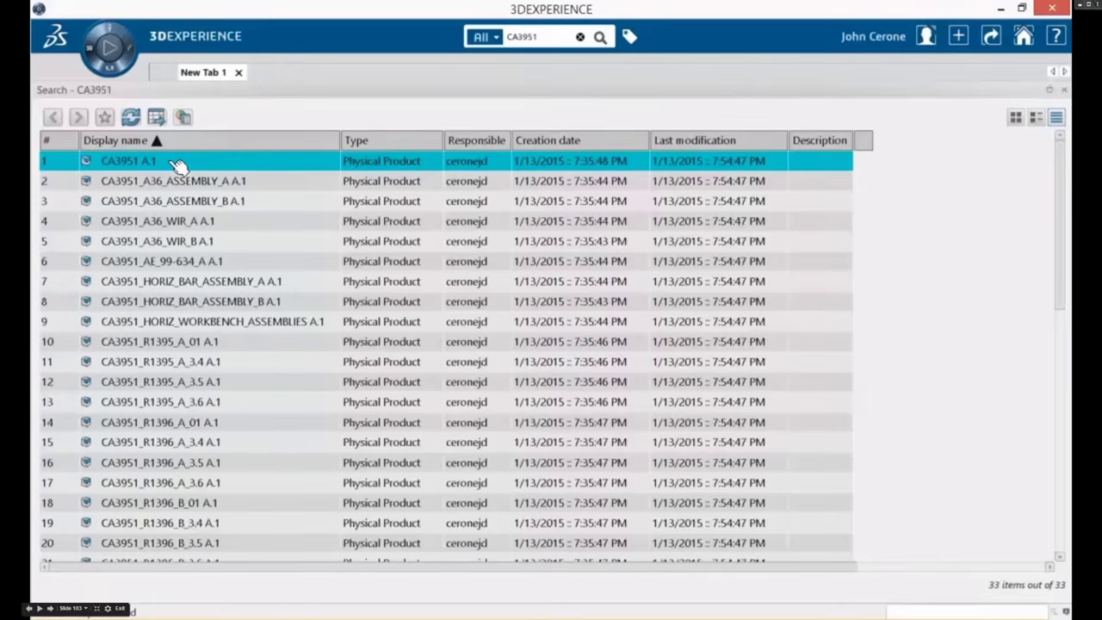
pyautogui.rightClick(129, 162)
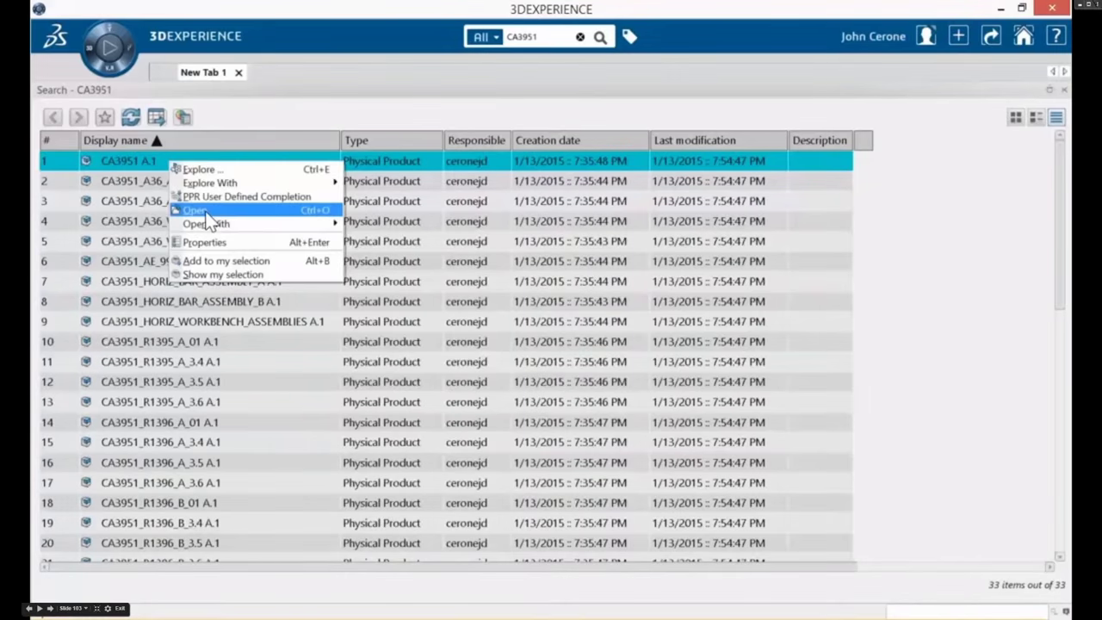
pyautogui.click(192, 210)
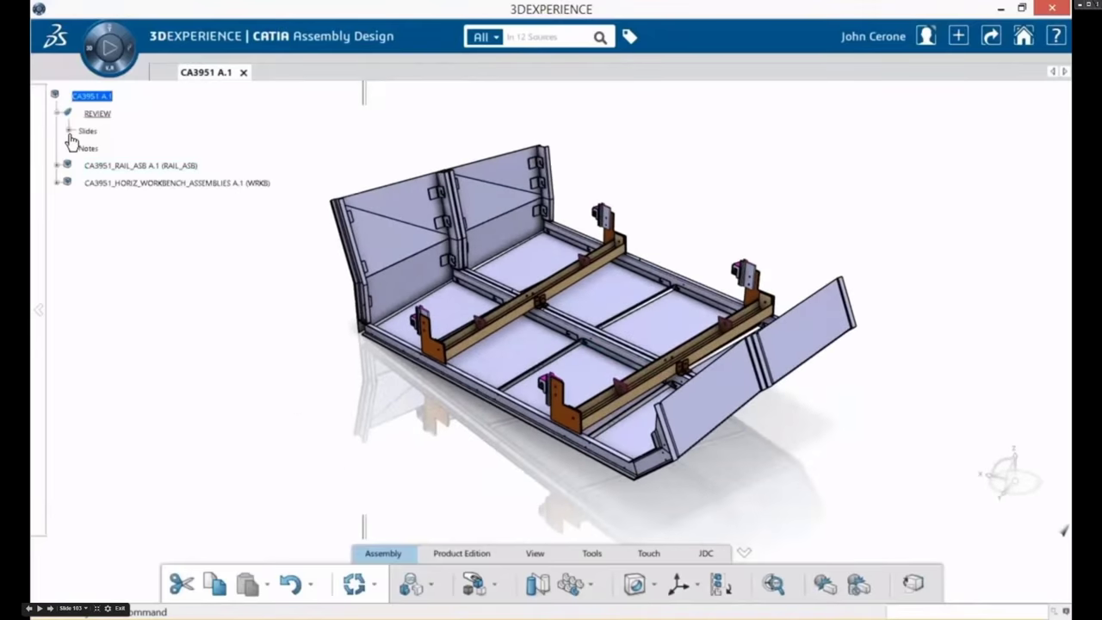
# Show a review slide and view the RAIL_ASB rail assembly's attributes in the tree.
pyautogui.click(70, 131)
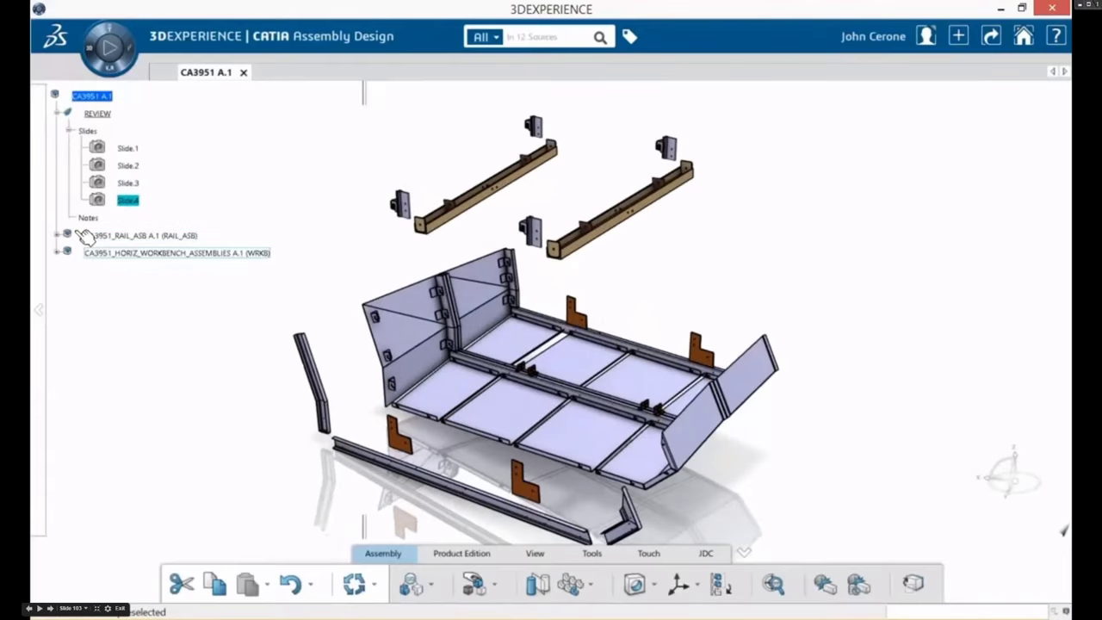
pyautogui.click(67, 234)
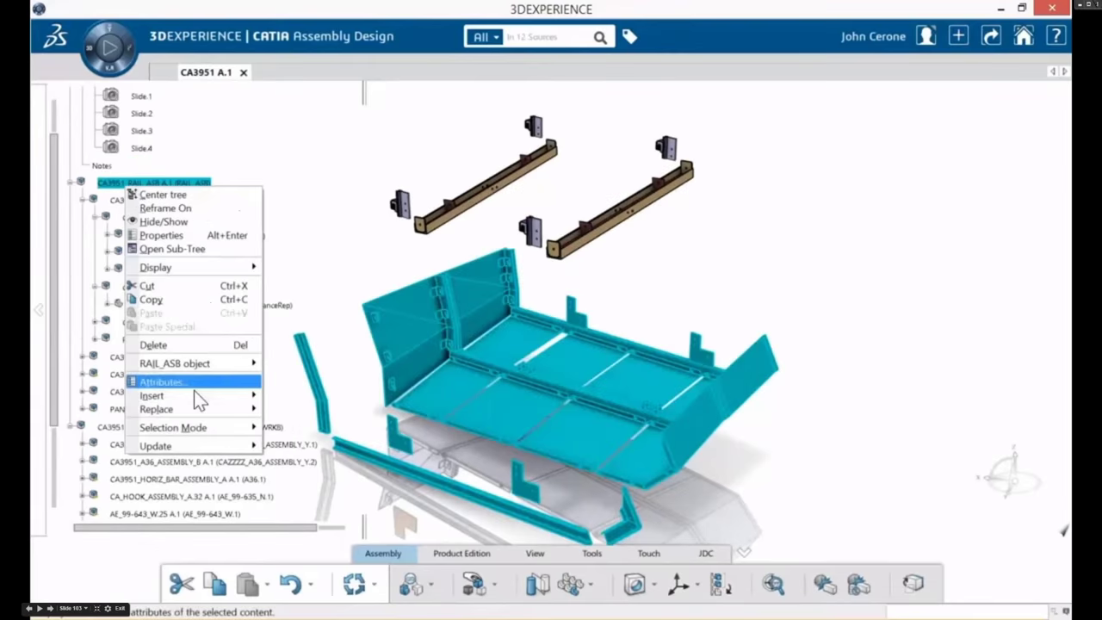
pyautogui.click(155, 183)
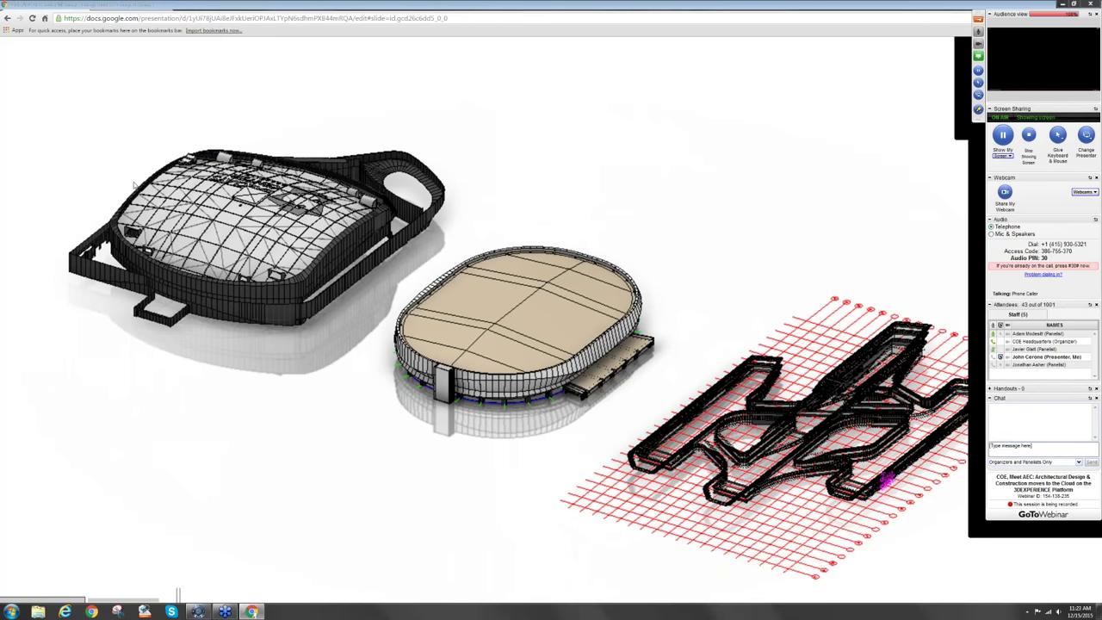
pyautogui.moveTo(135, 186)
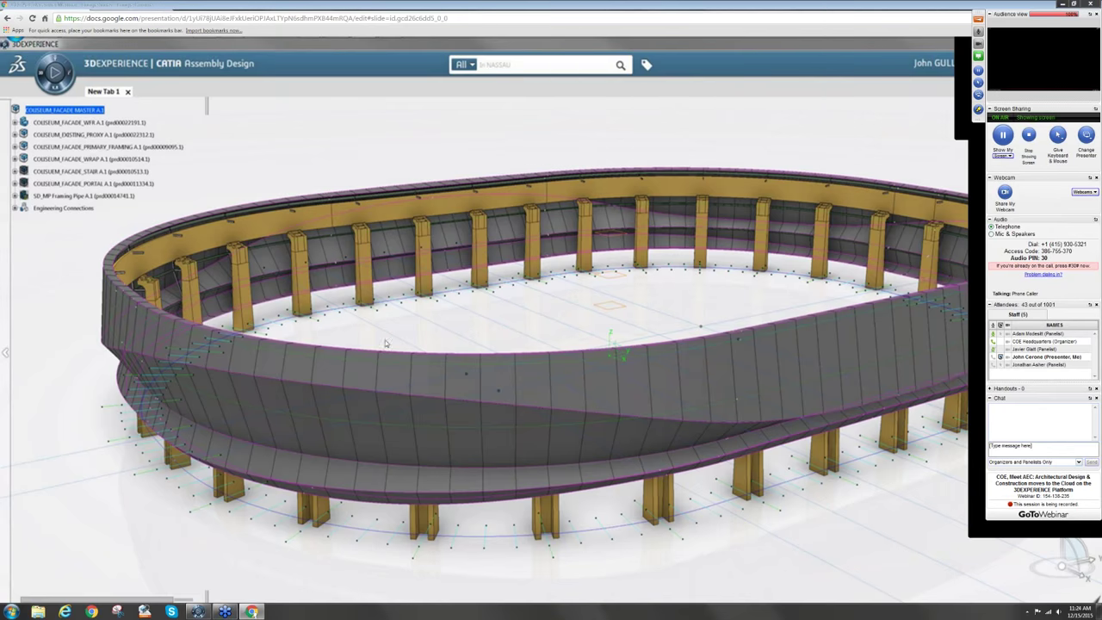
pyautogui.moveTo(334, 344)
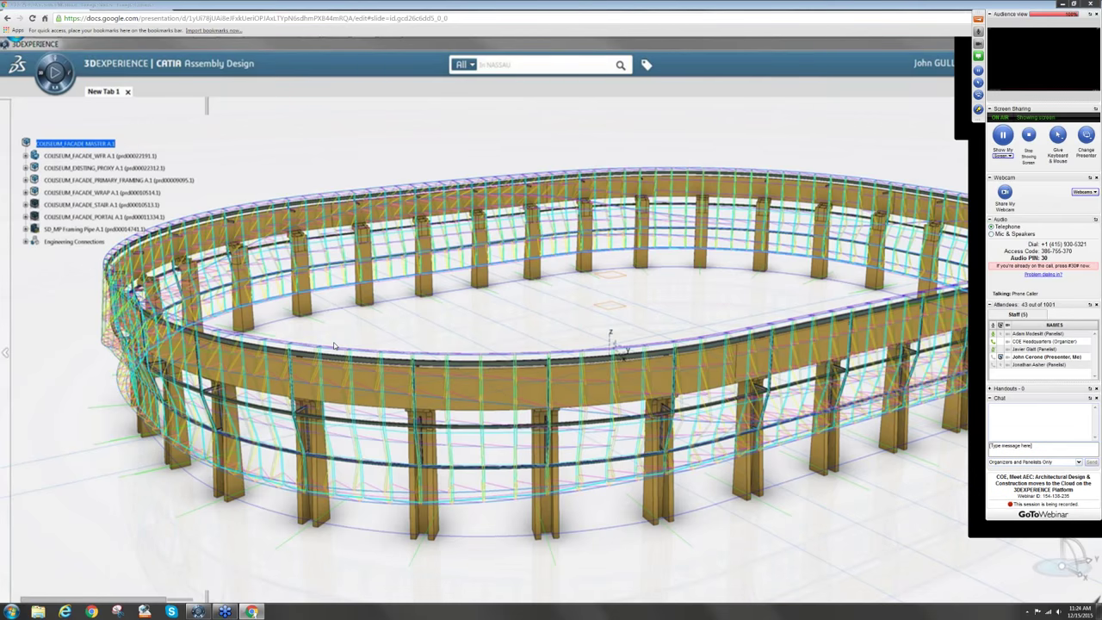
pyautogui.moveTo(330, 354)
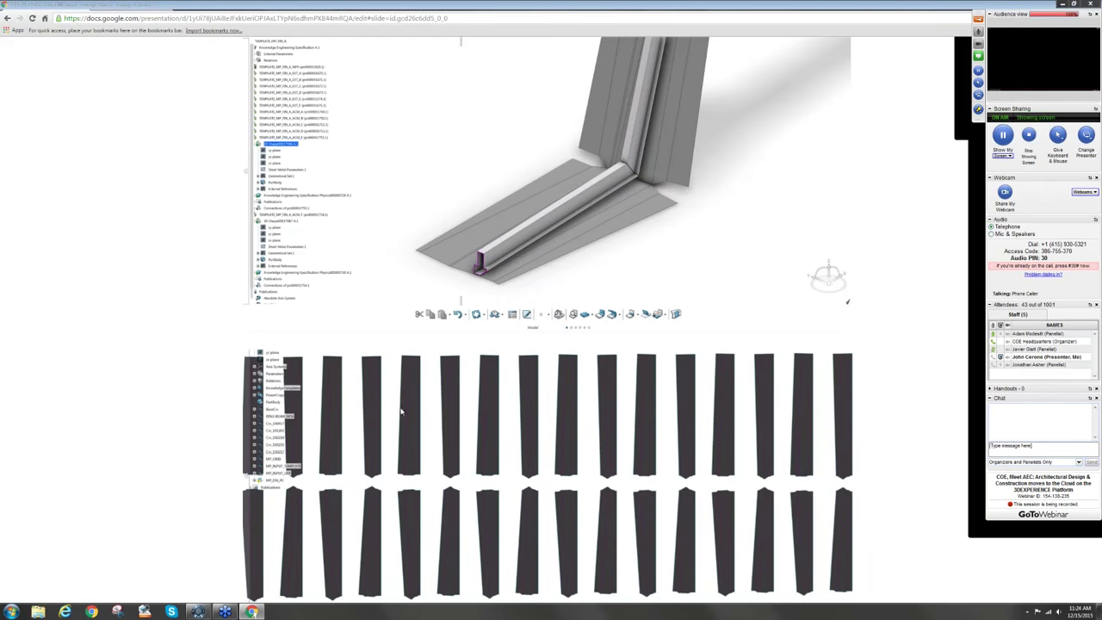
pyautogui.moveTo(417, 403)
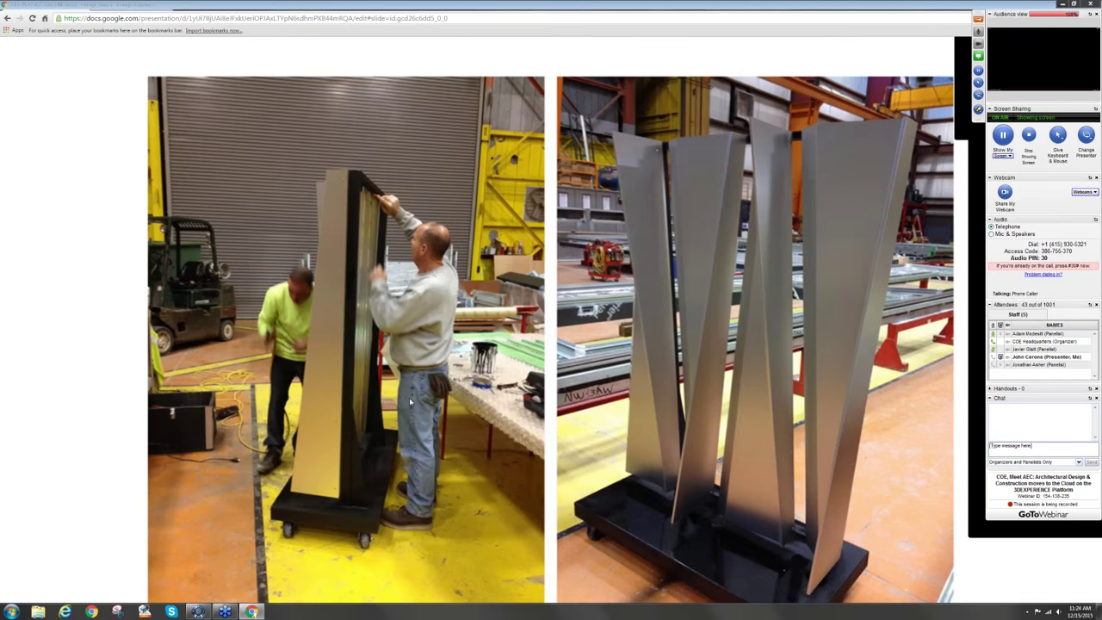
pyautogui.moveTo(404, 407)
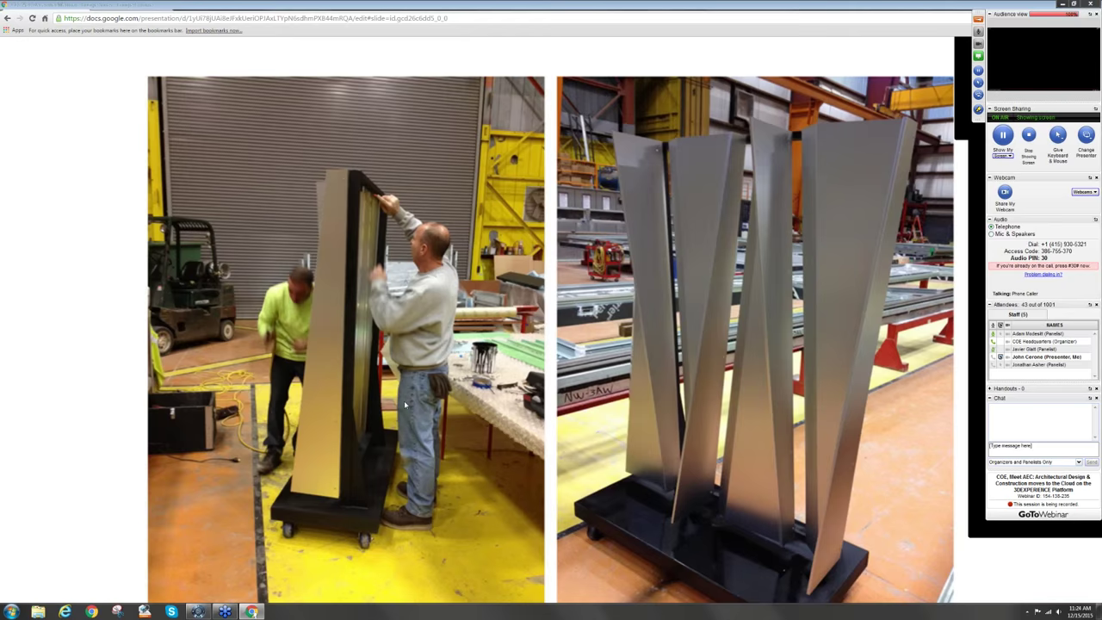
pyautogui.moveTo(421, 404)
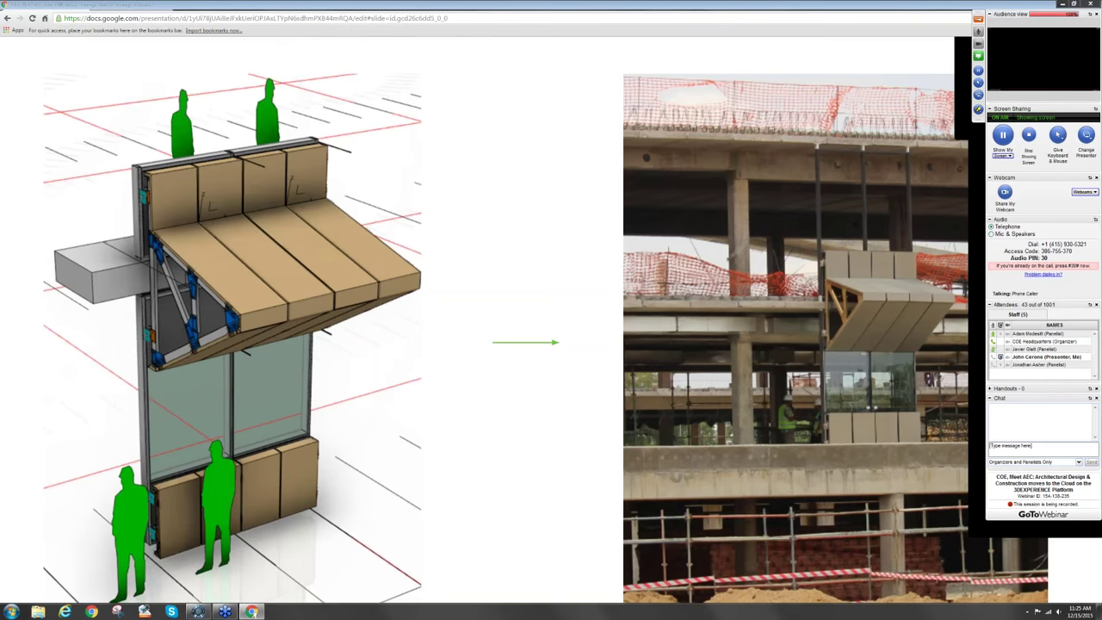
pyautogui.moveTo(351, 515)
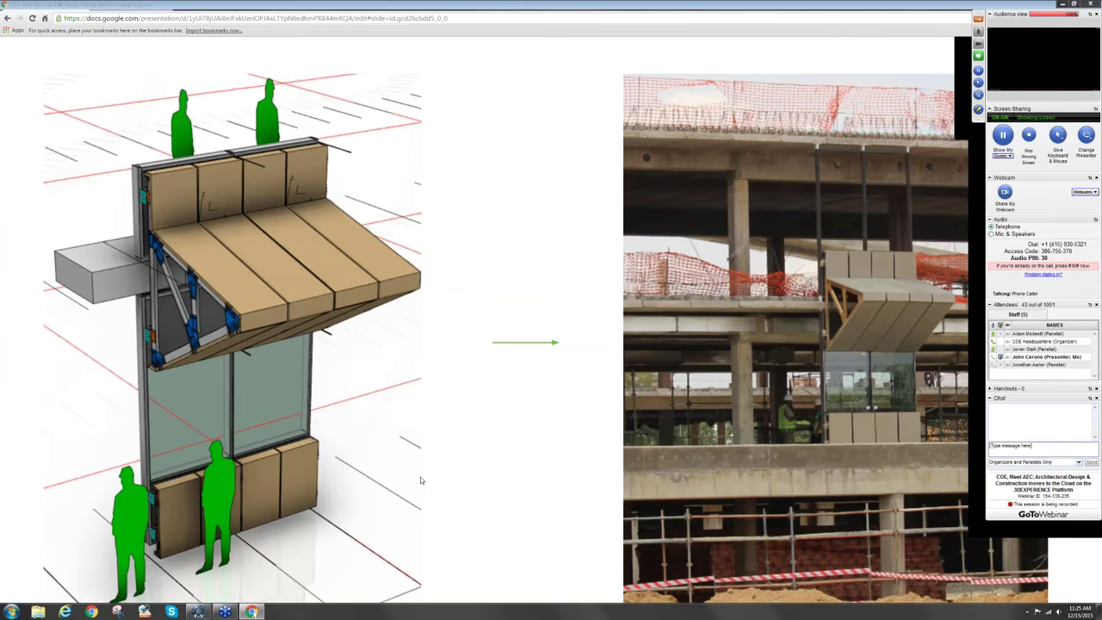
pyautogui.moveTo(417, 479)
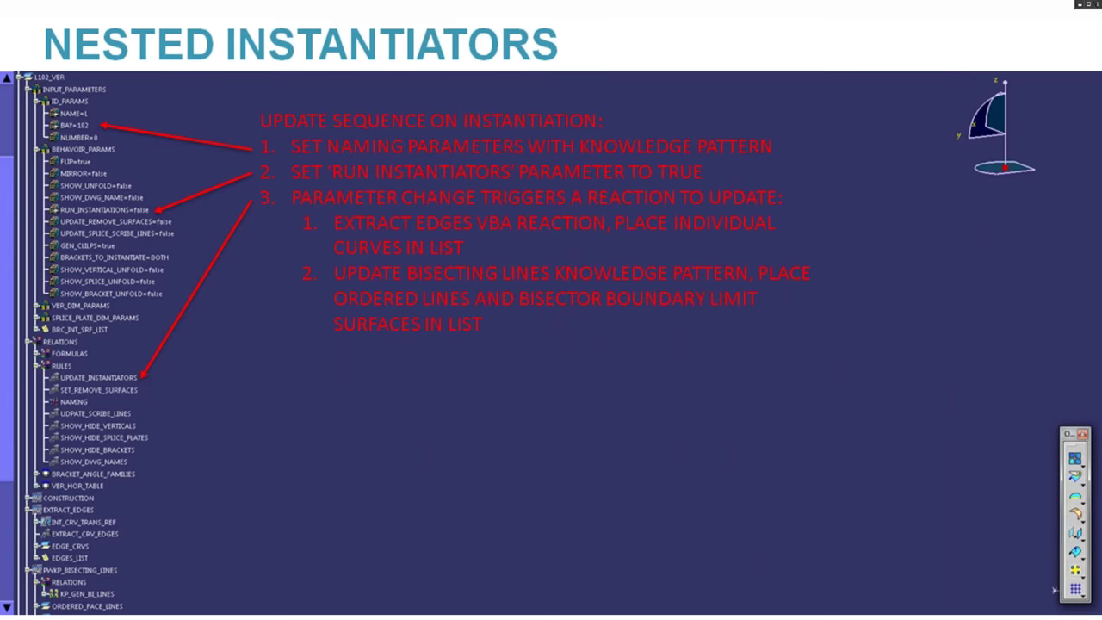
pyautogui.scroll(-3)
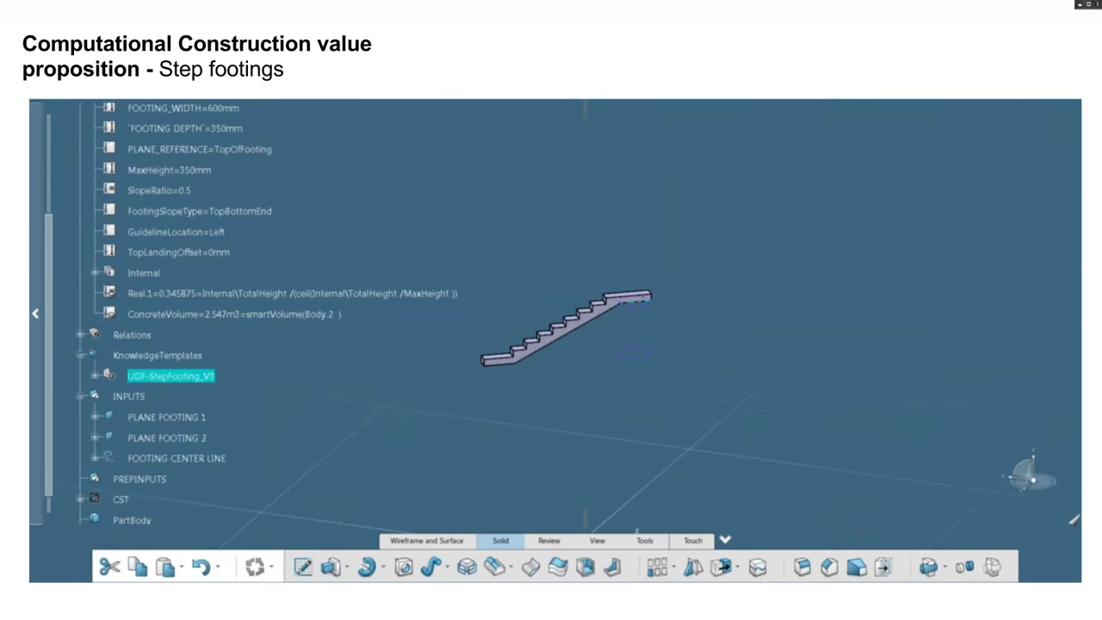
# Instantiate the UDF-StepFooting_V3 template between footing pairs, assigning plane and center-line inputs each time.
pyautogui.doubleClick(169, 376)
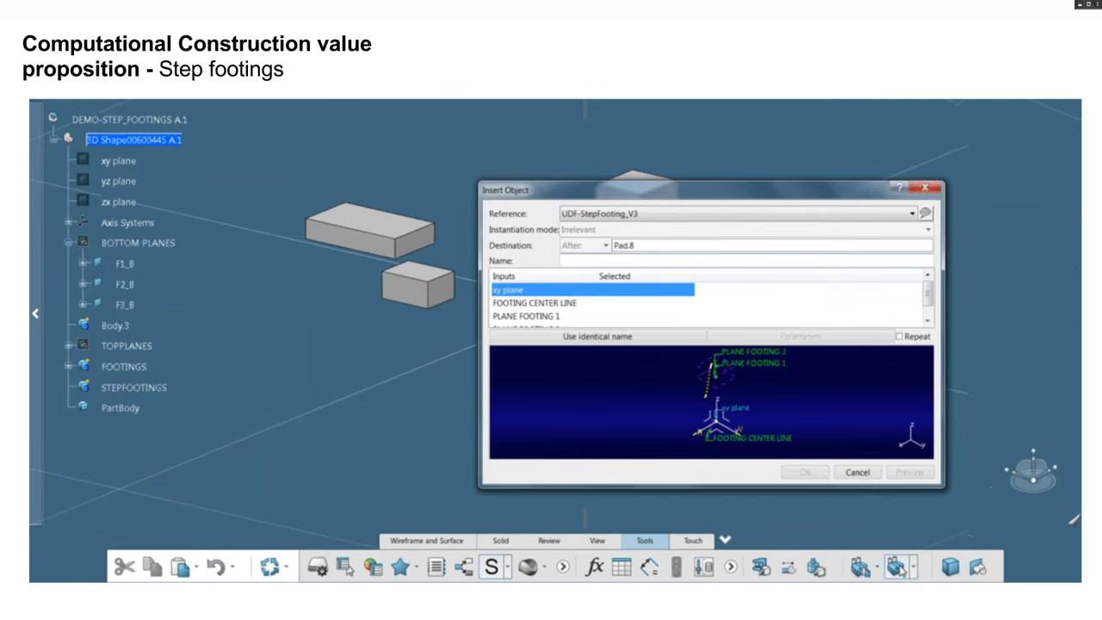
pyautogui.click(802, 471)
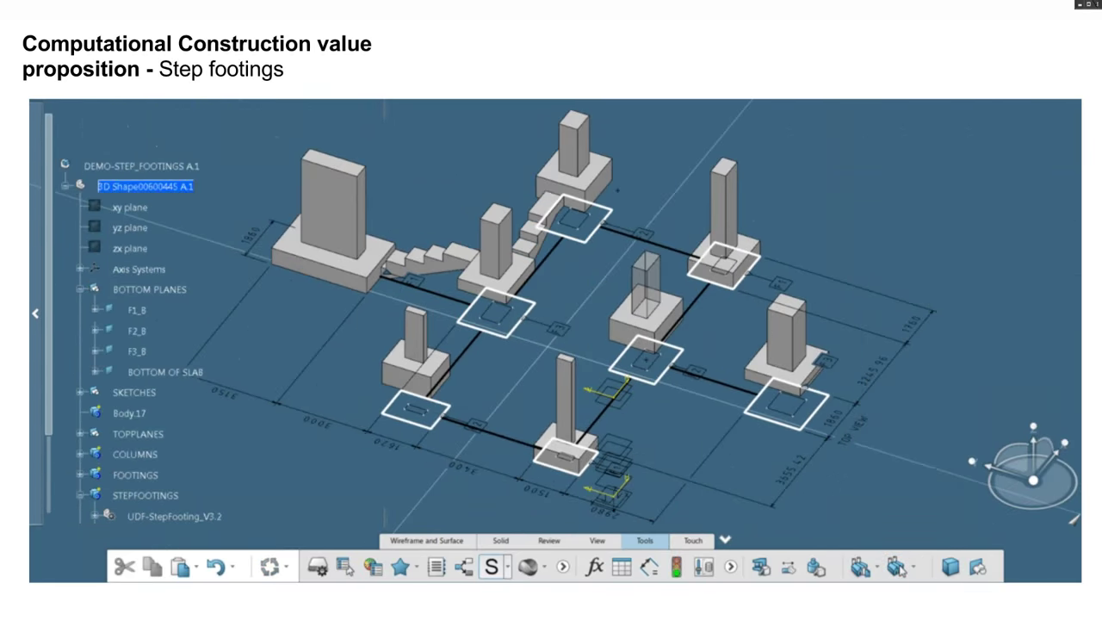
pyautogui.click(899, 565)
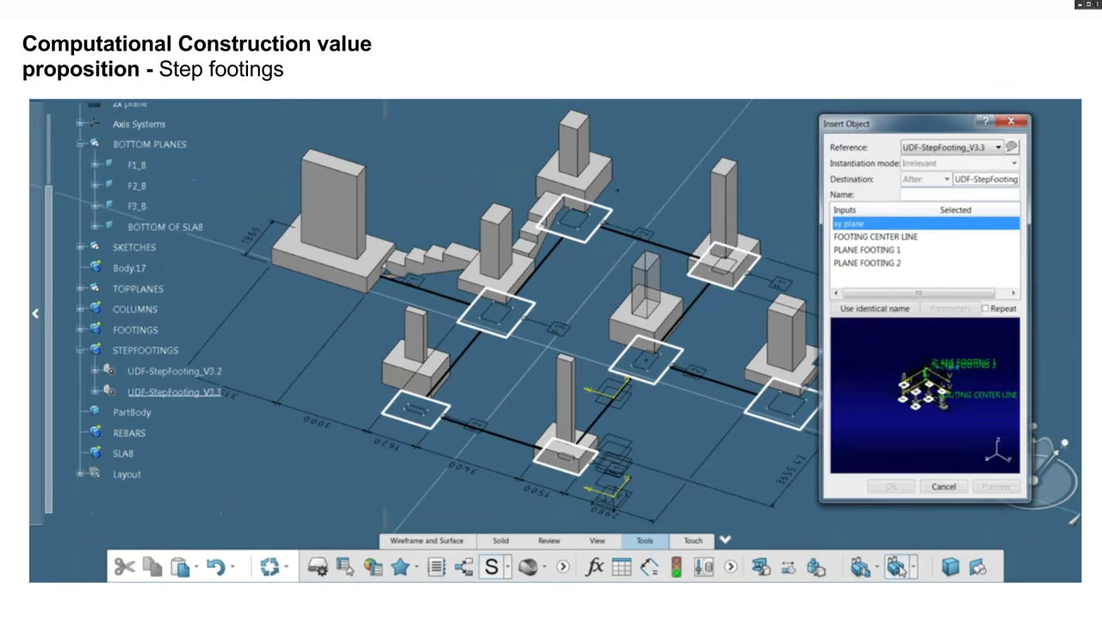
pyautogui.click(892, 486)
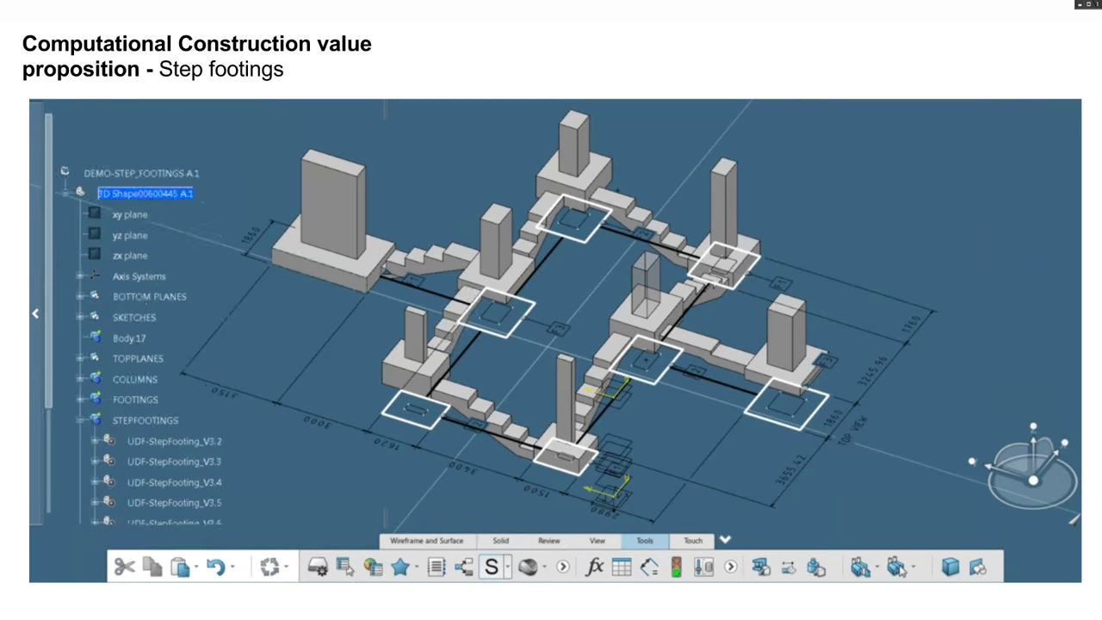
pyautogui.click(895, 566)
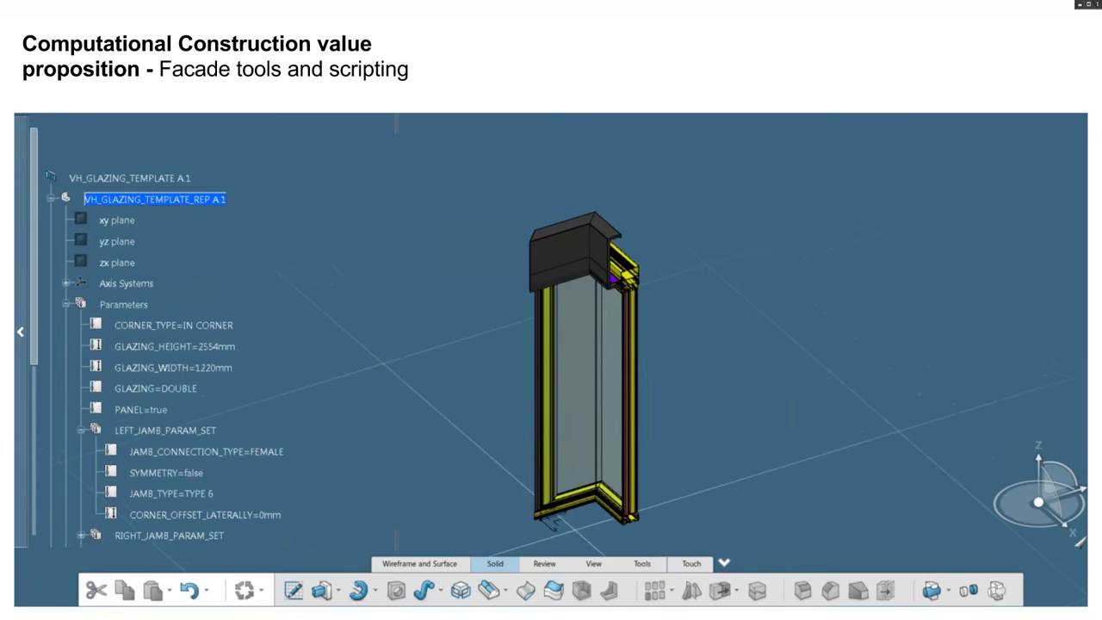
# Set GLAZING_WIDTH to 2540mm and change CORNER_TYPE to IN CORNER.
pyautogui.doubleClick(172, 367)
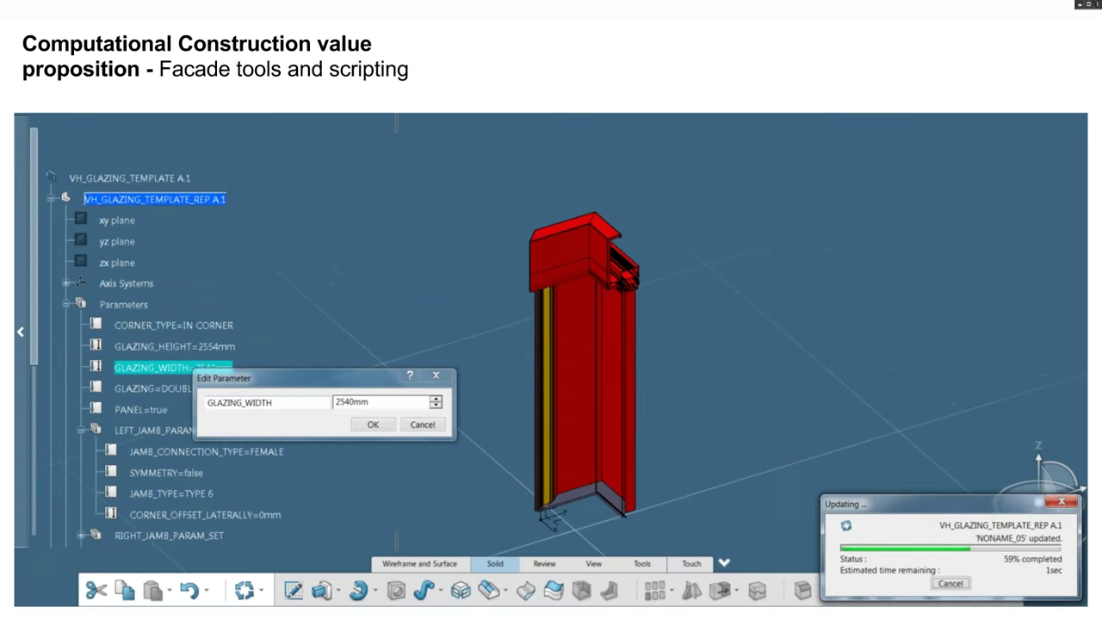
pyautogui.click(372, 423)
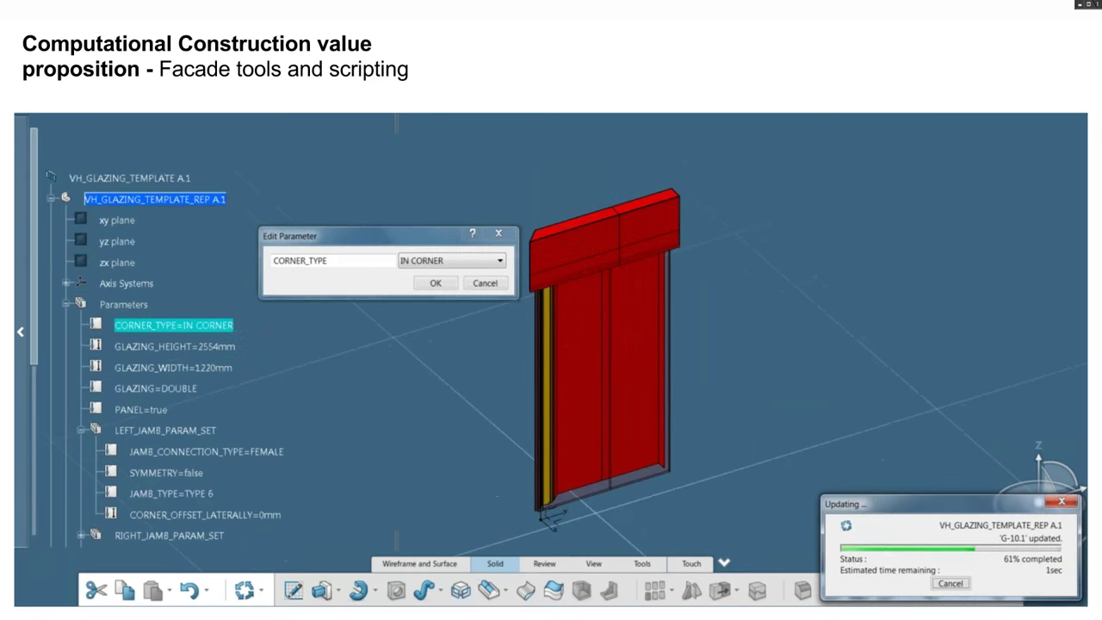
pyautogui.click(434, 282)
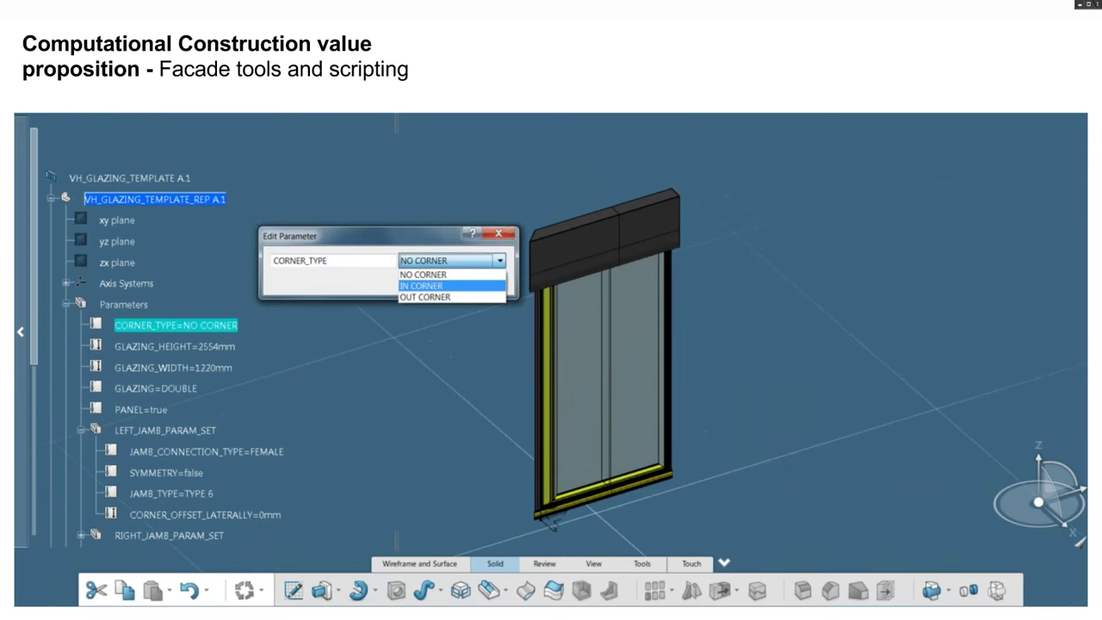
pyautogui.click(420, 286)
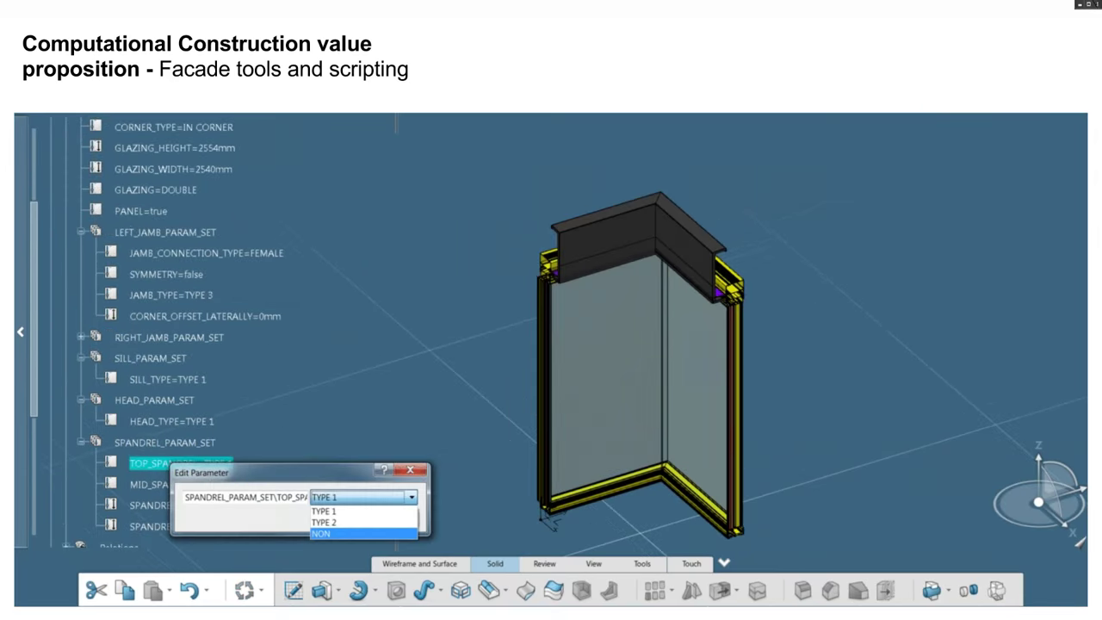
pyautogui.click(320, 534)
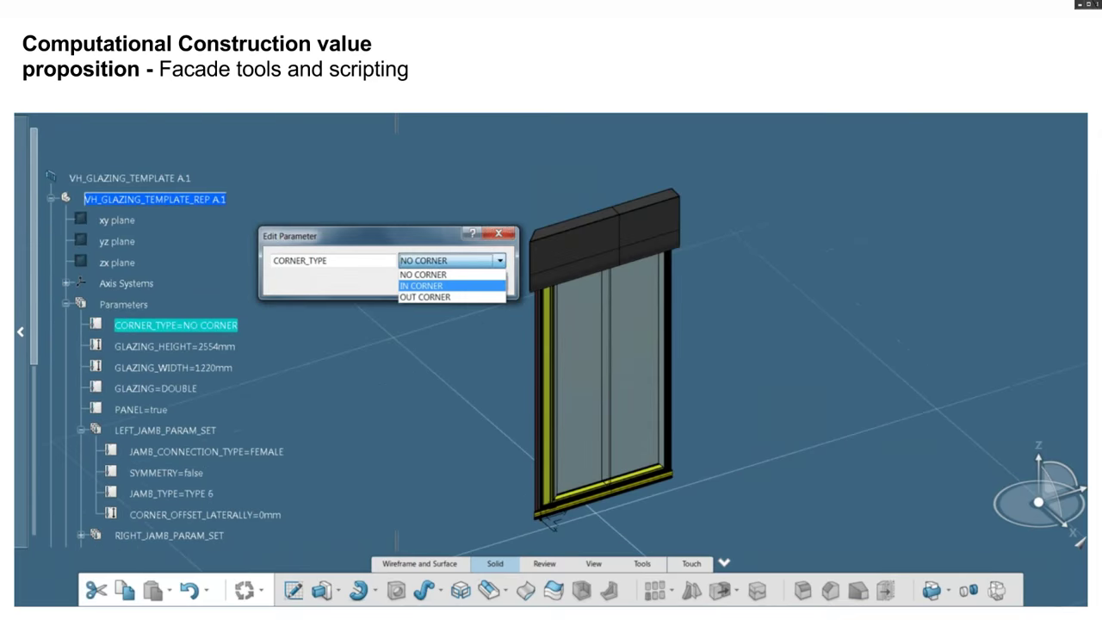
# Set JAMB_TYPE to TYPE 3 in Edit Parameter and apply it to the glazing template.
pyautogui.click(422, 286)
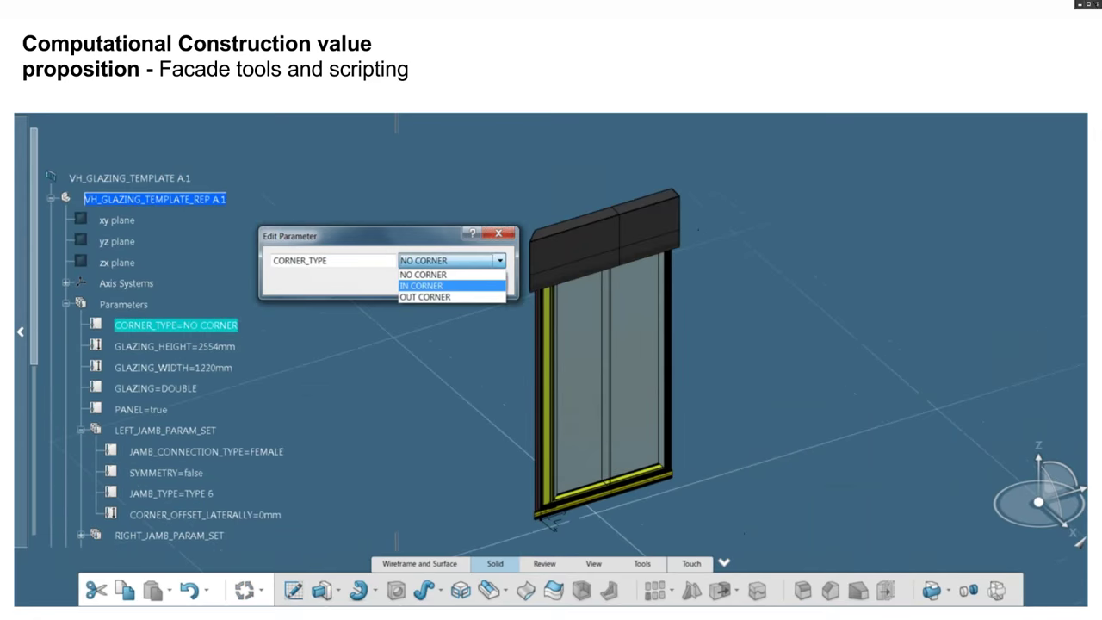
pyautogui.click(420, 286)
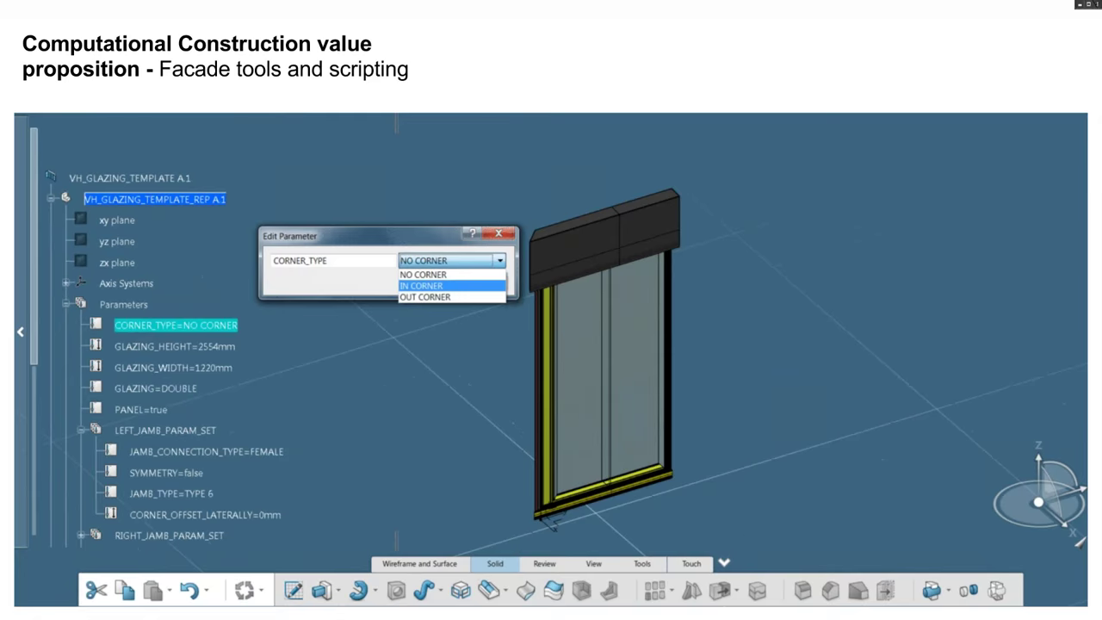
pyautogui.click(421, 286)
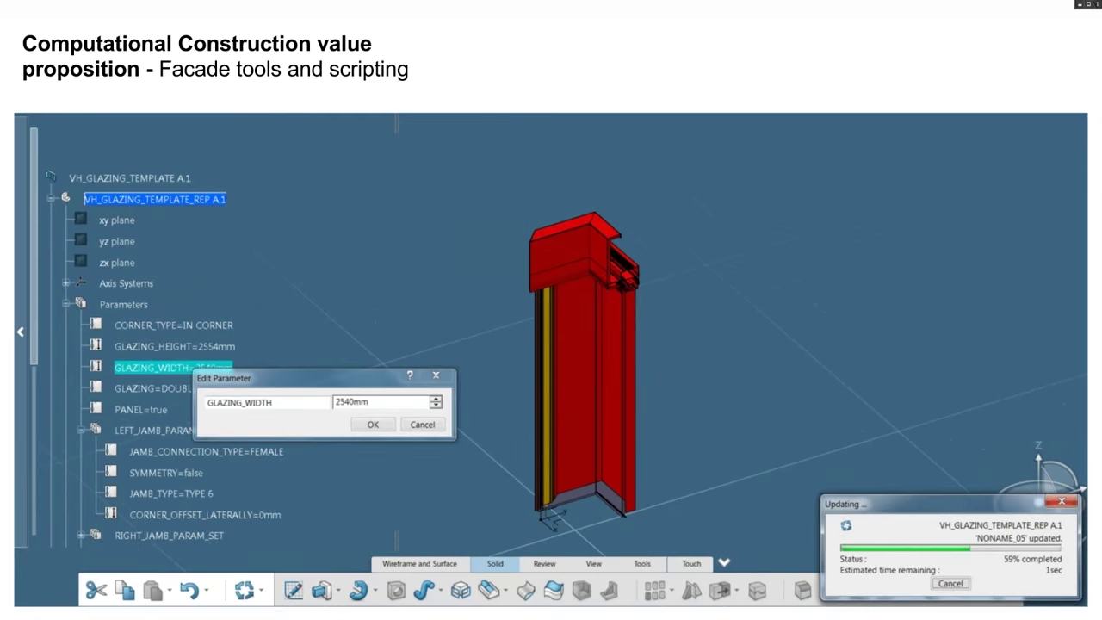
pyautogui.click(372, 423)
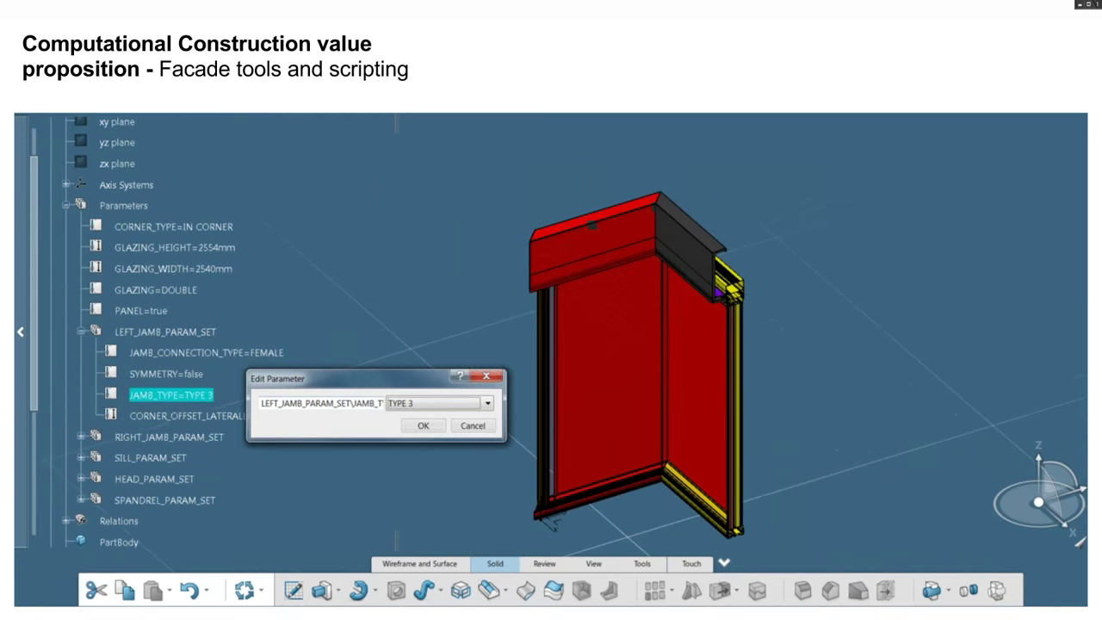
pyautogui.click(423, 425)
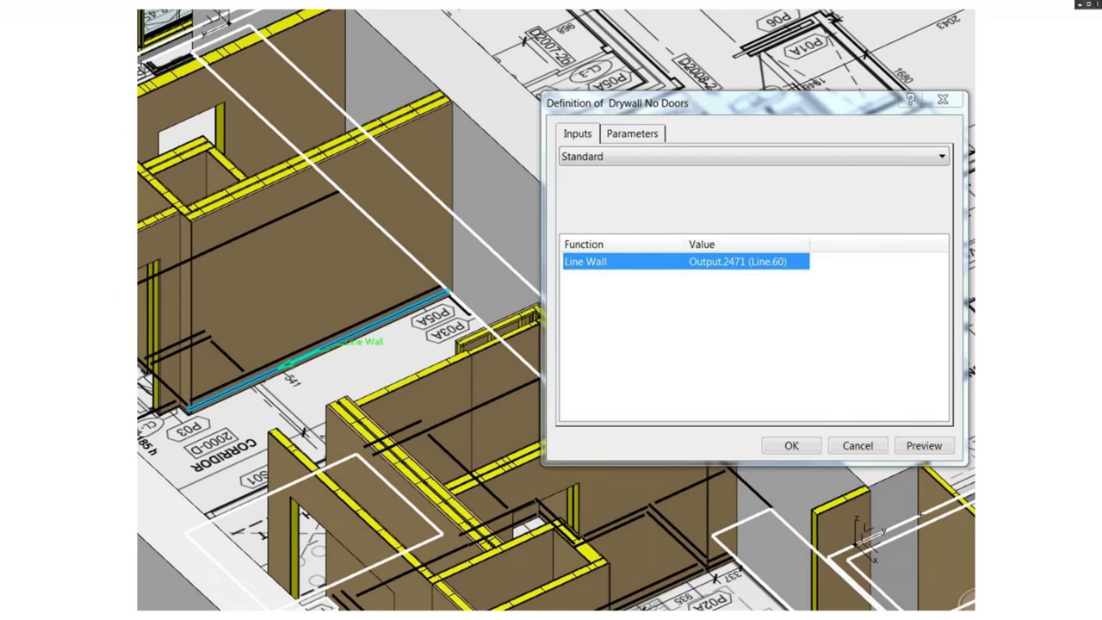
pyautogui.click(632, 134)
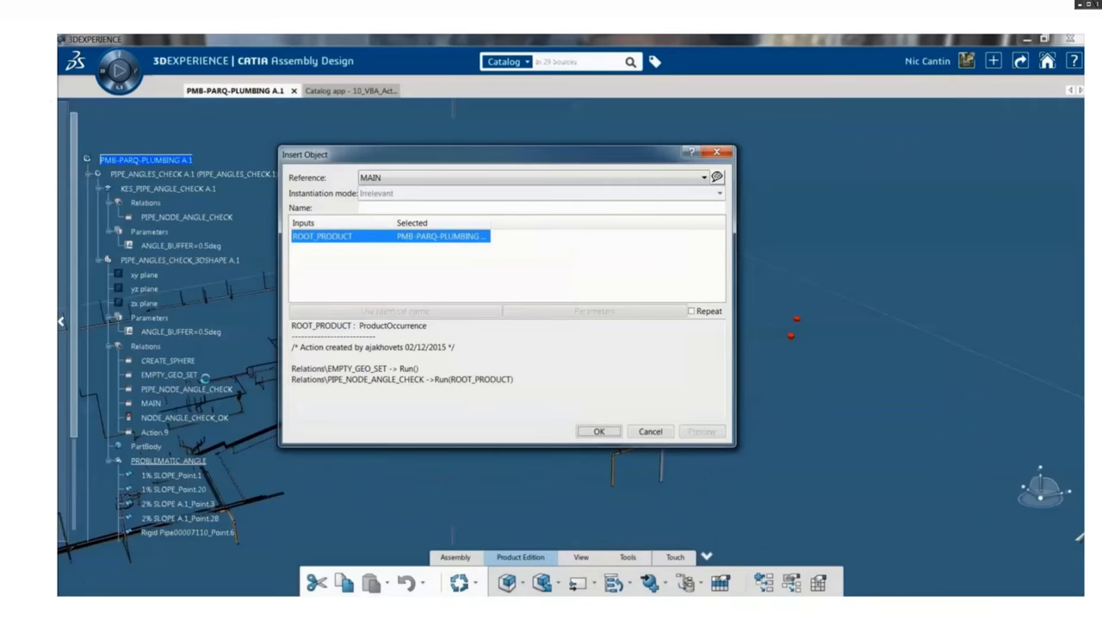
# Confirm the pipe check on ROOT_PRODUCT plumbing and dismiss the 'Number of pipes: 544' message.
pyautogui.click(599, 430)
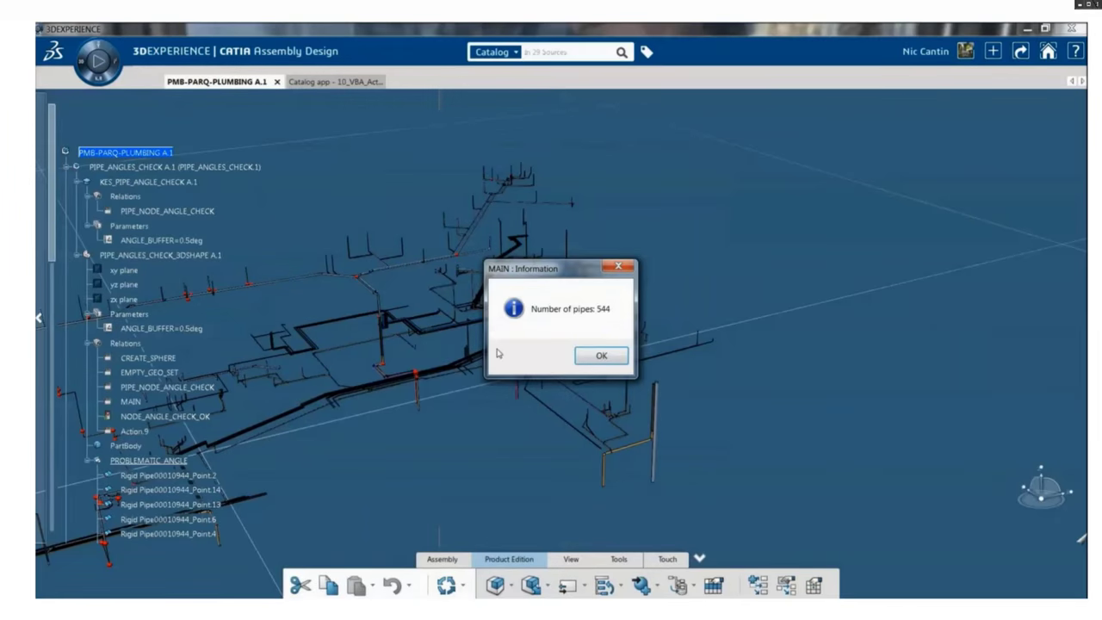
pyautogui.click(601, 354)
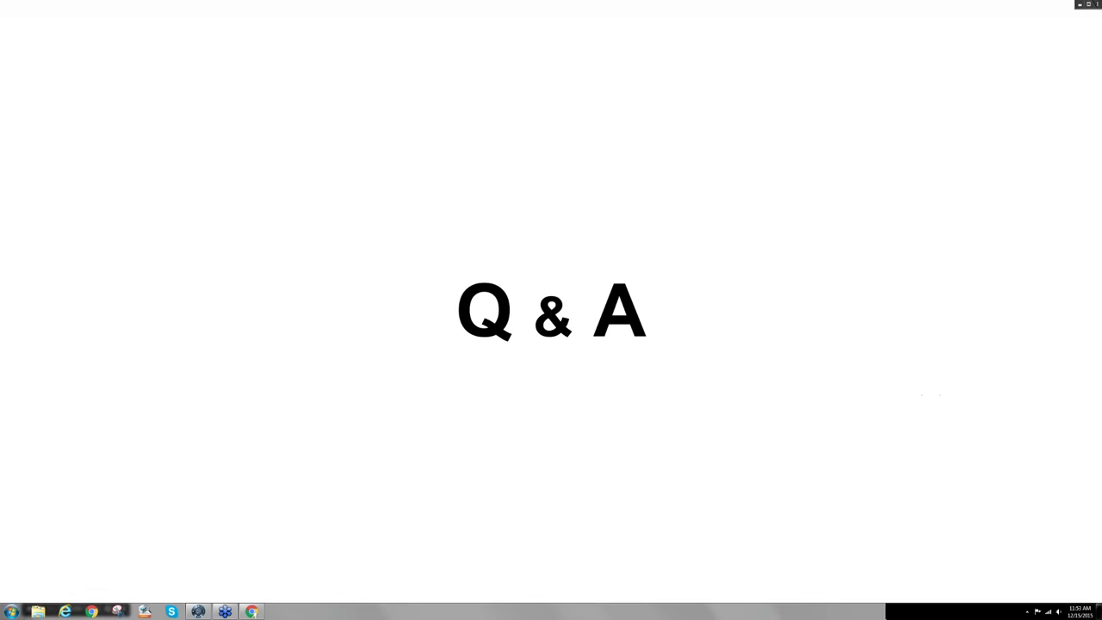
pyautogui.moveTo(1016, 341)
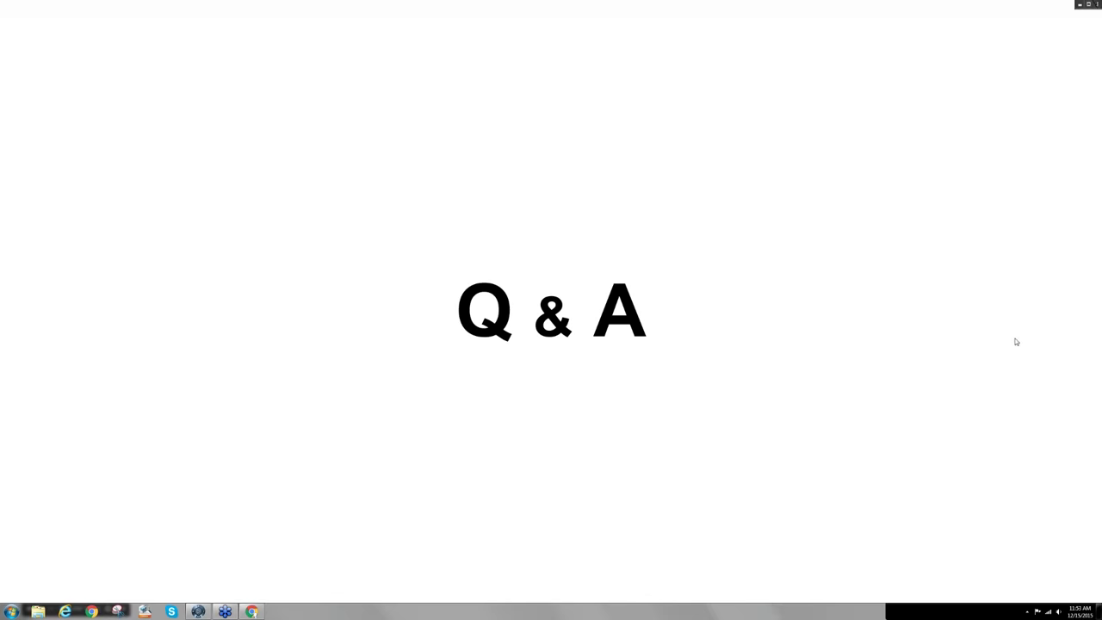
pyautogui.moveTo(1006, 492)
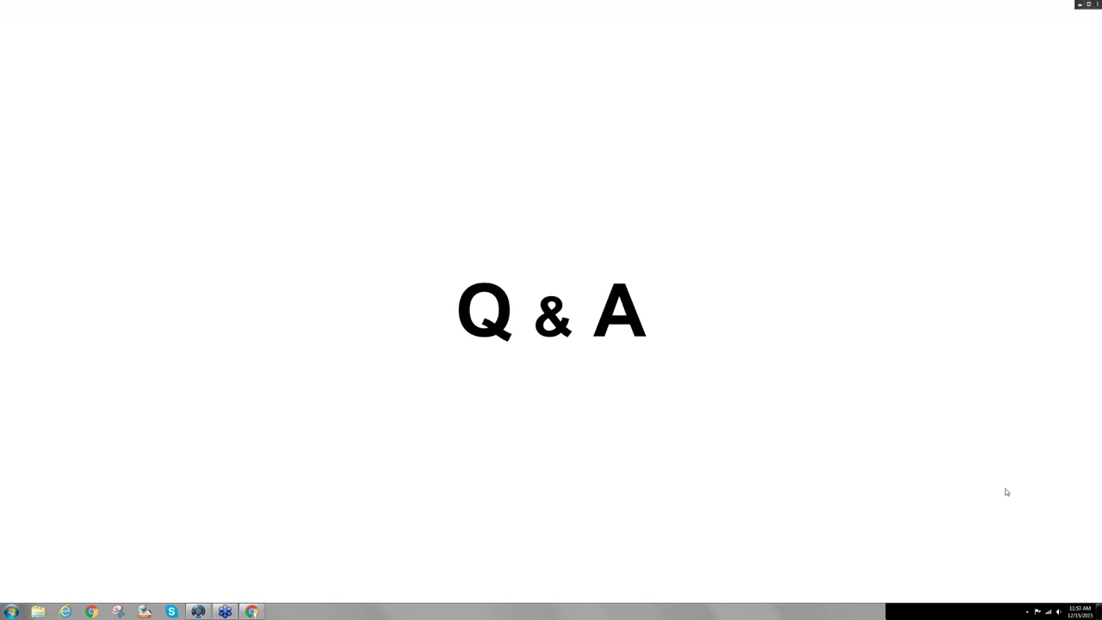
pyautogui.moveTo(964, 450)
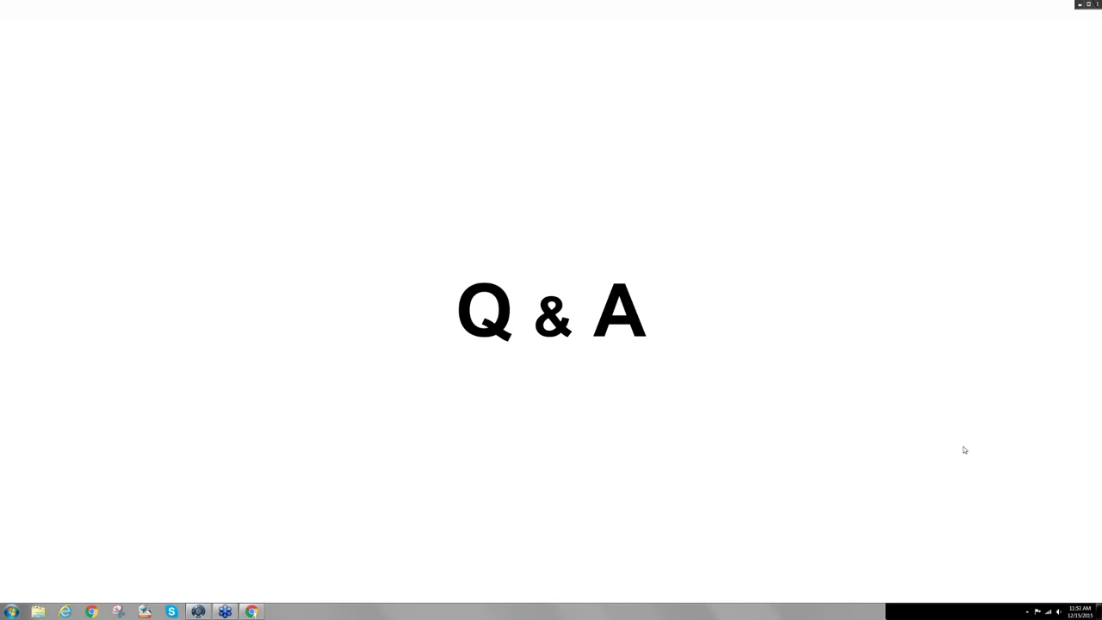
pyautogui.moveTo(1064, 410)
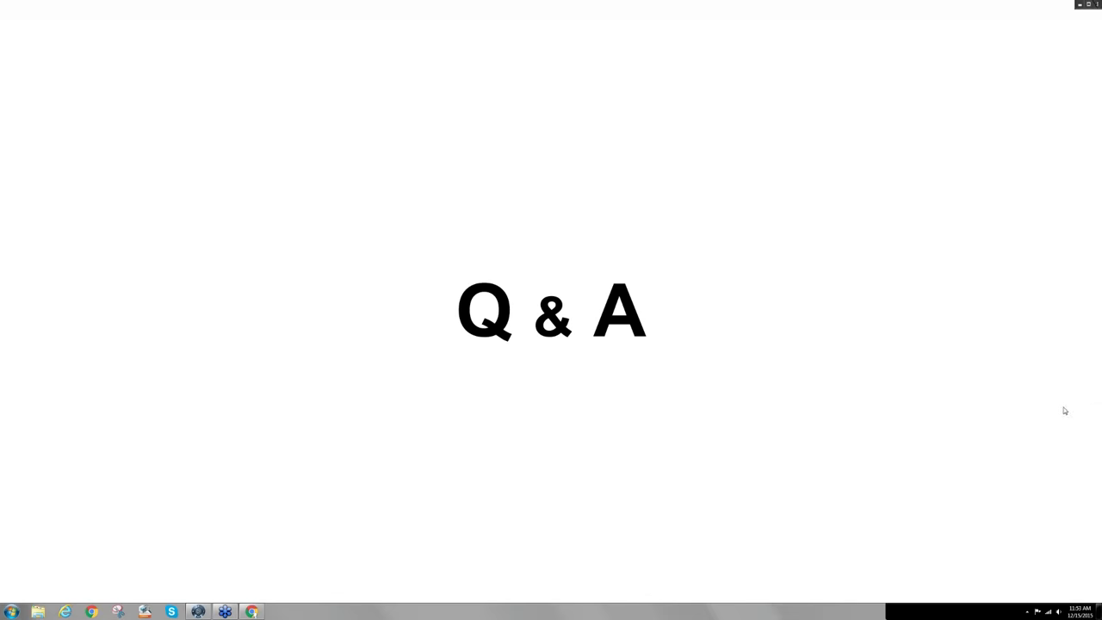
pyautogui.moveTo(959, 488)
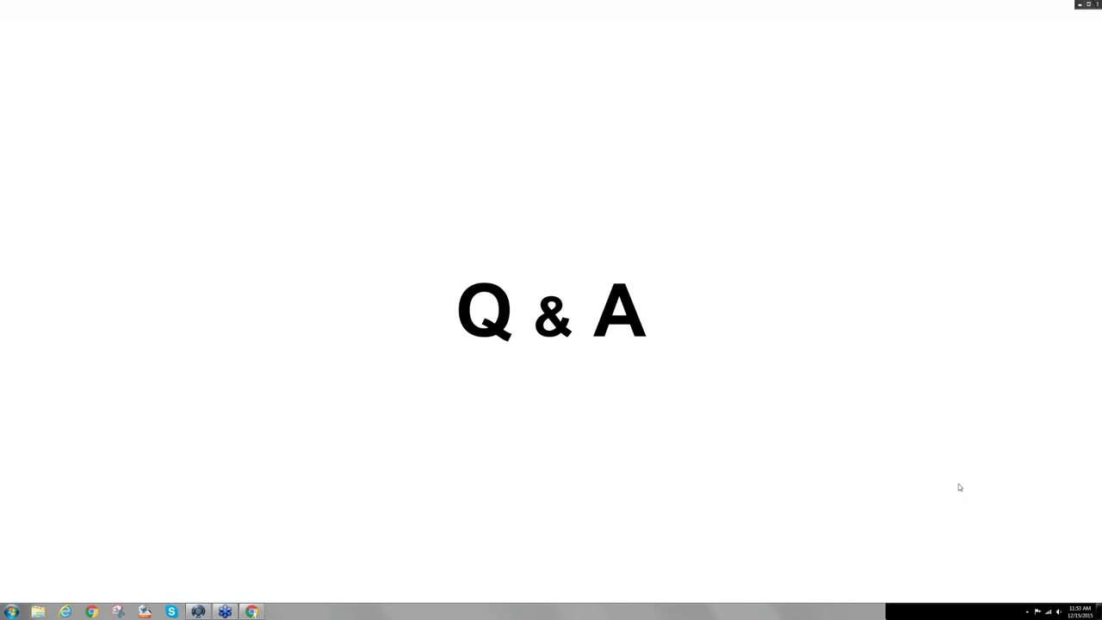
pyautogui.moveTo(936, 406)
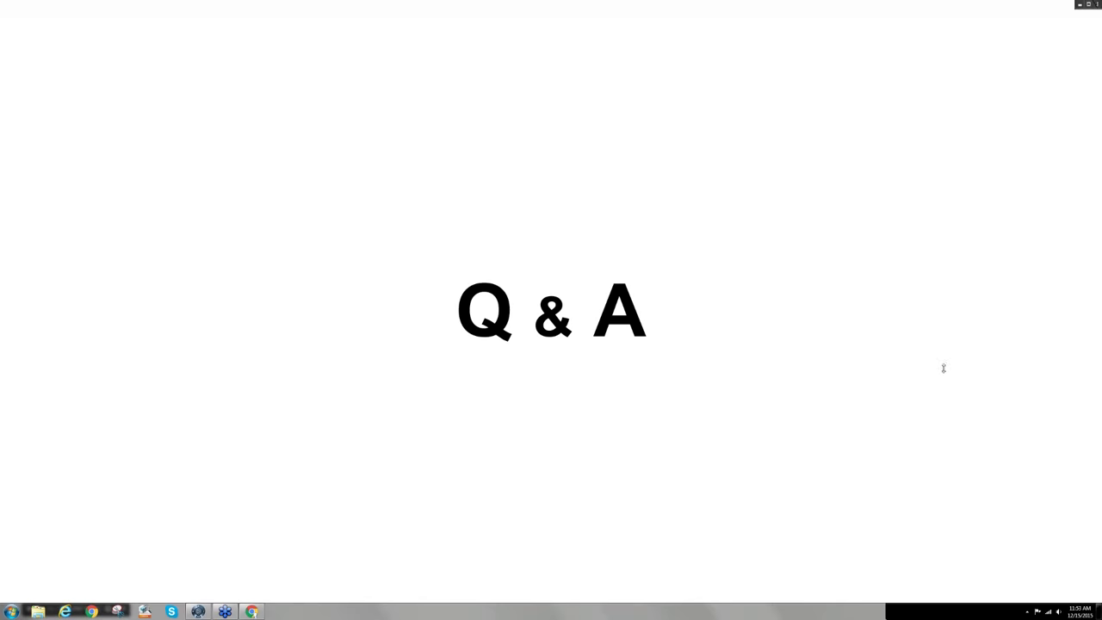
pyautogui.moveTo(947, 420)
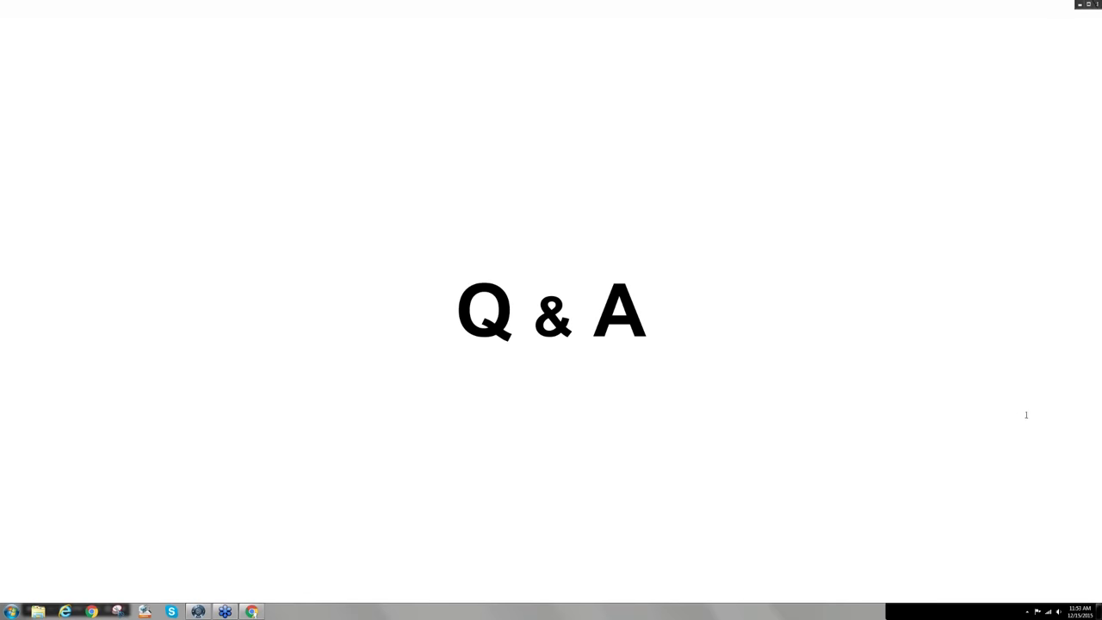
pyautogui.moveTo(1052, 410)
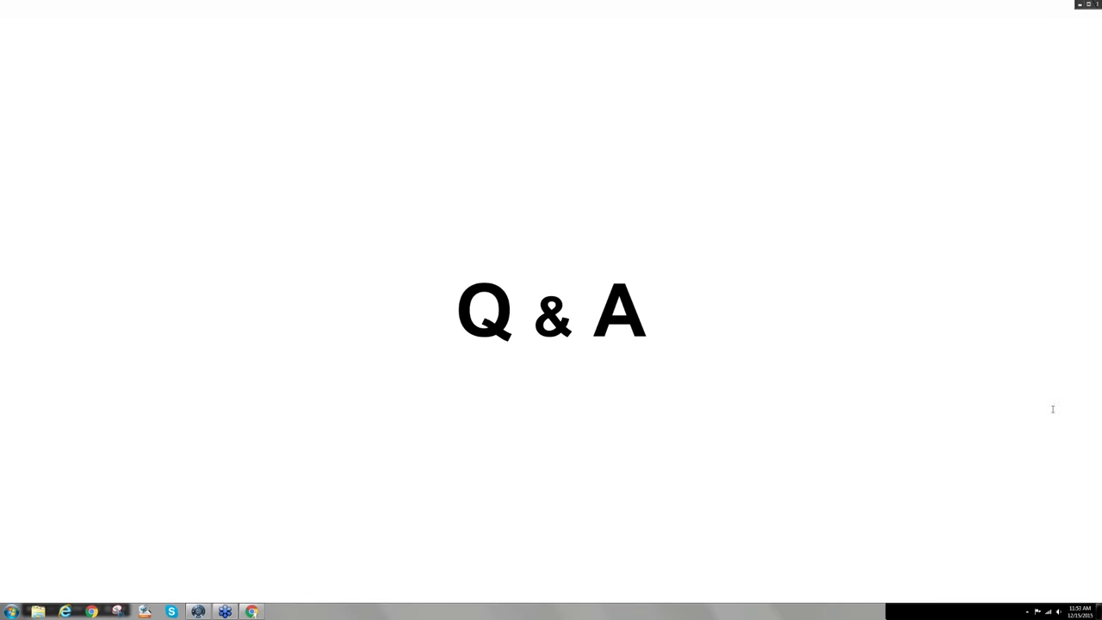
pyautogui.moveTo(1096, 403)
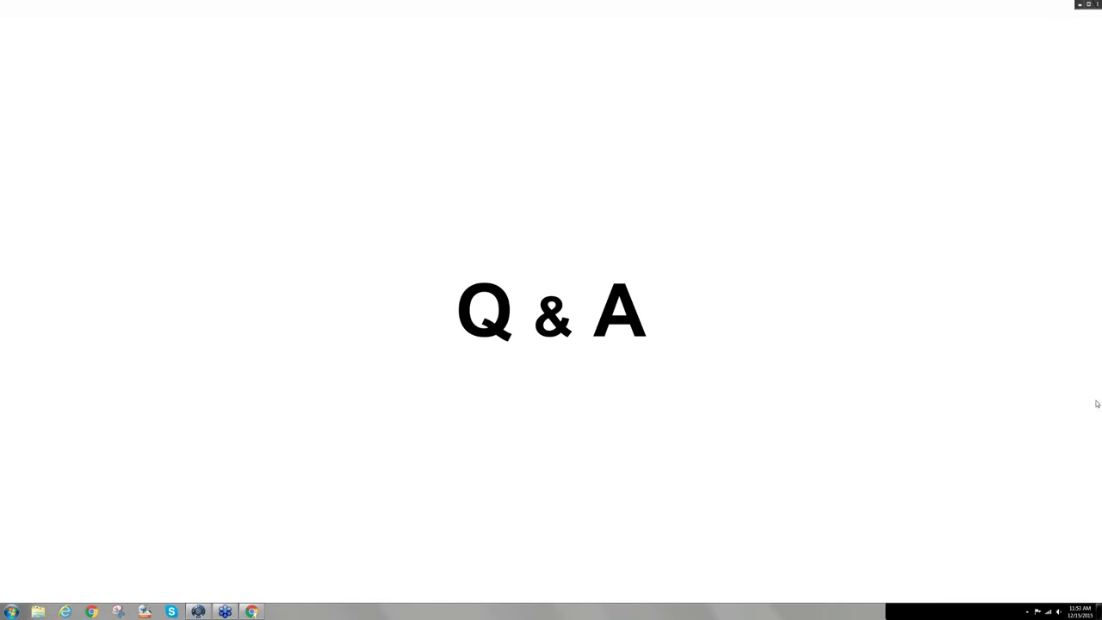
pyautogui.moveTo(1092, 414)
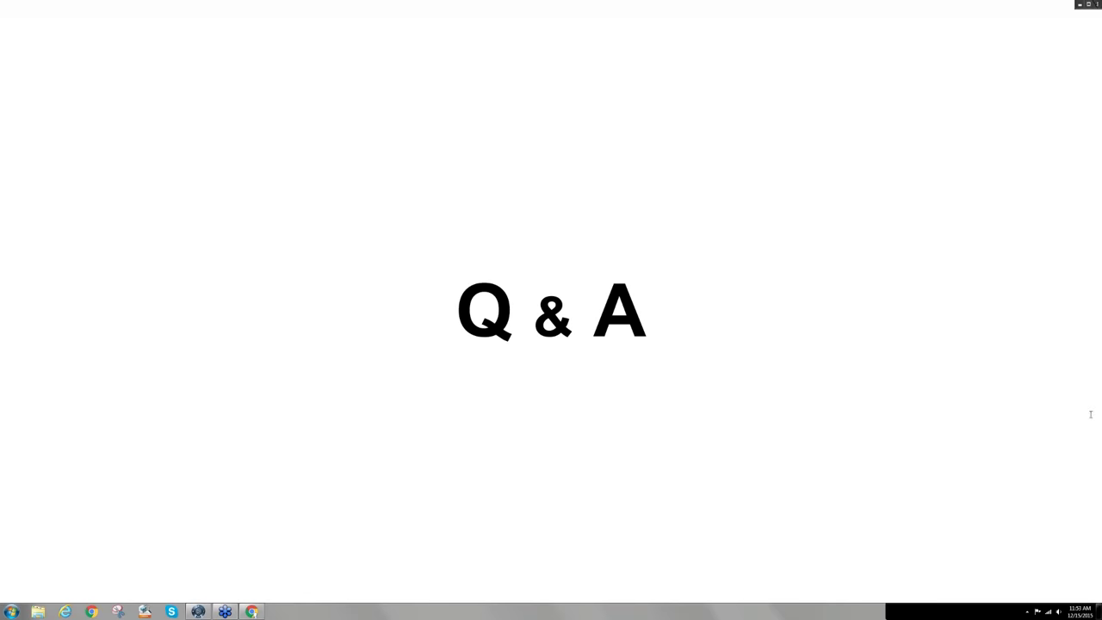
pyautogui.moveTo(1075, 413)
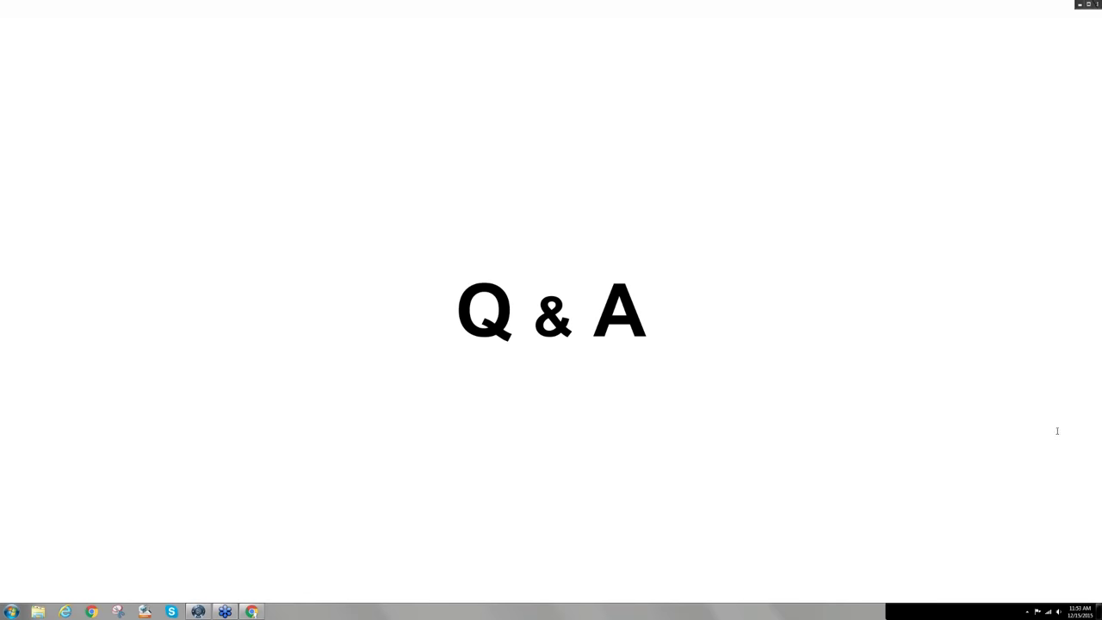
pyautogui.moveTo(1098, 405)
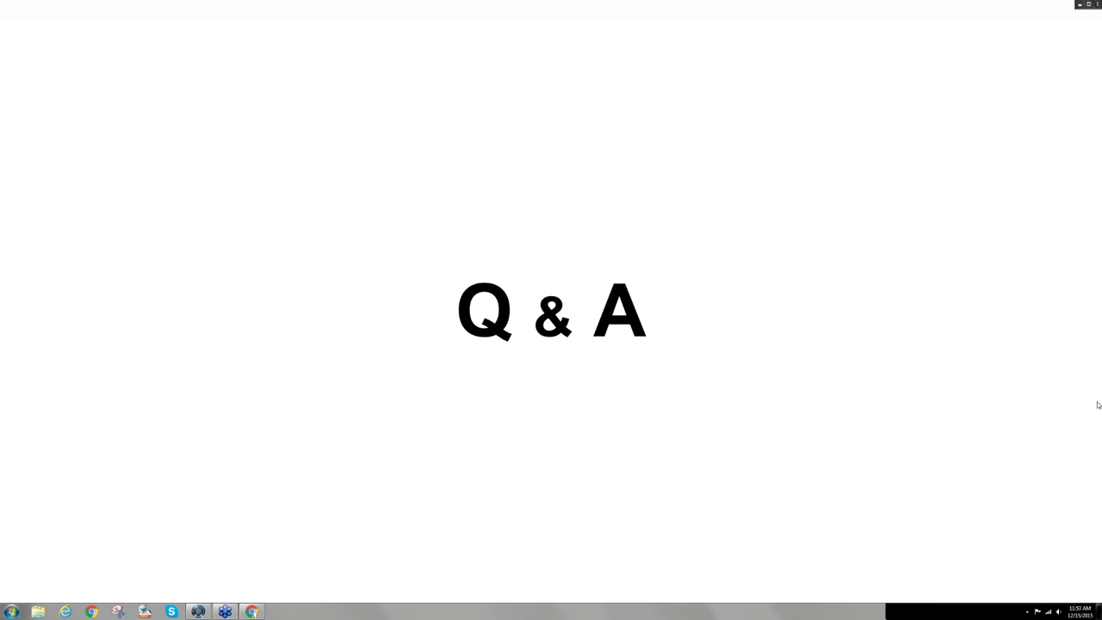
pyautogui.moveTo(1044, 431)
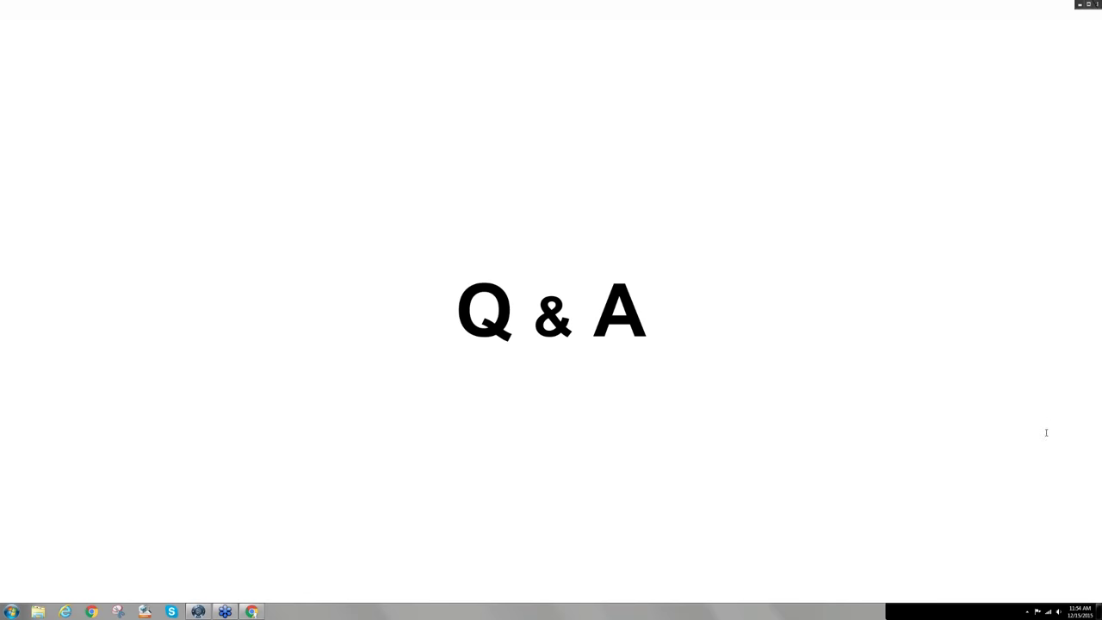
pyautogui.moveTo(1057, 415)
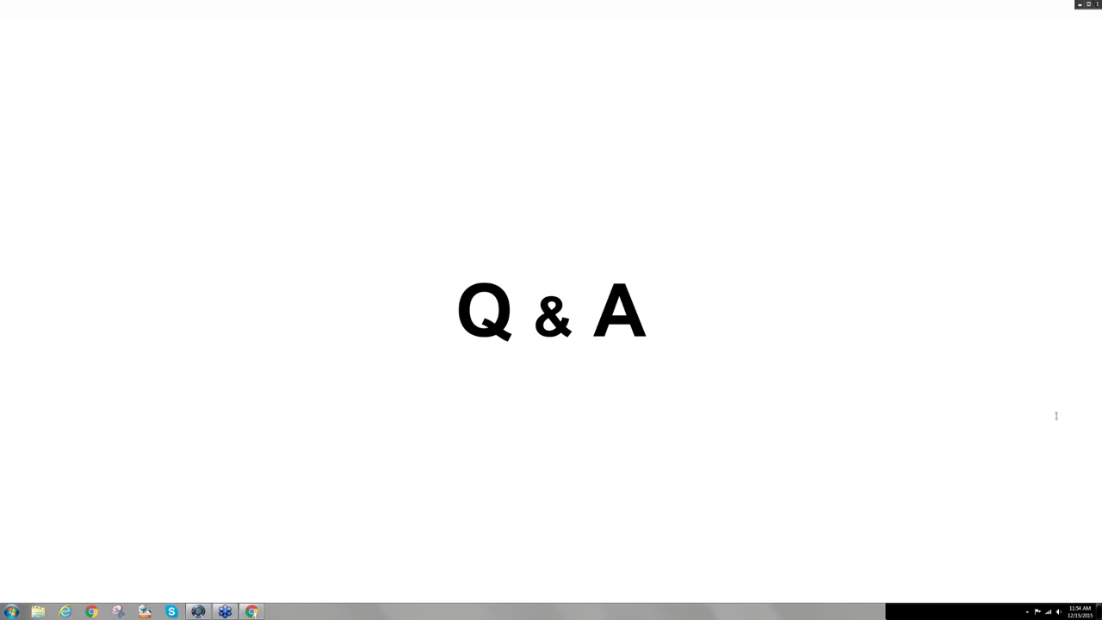
pyautogui.moveTo(1019, 408)
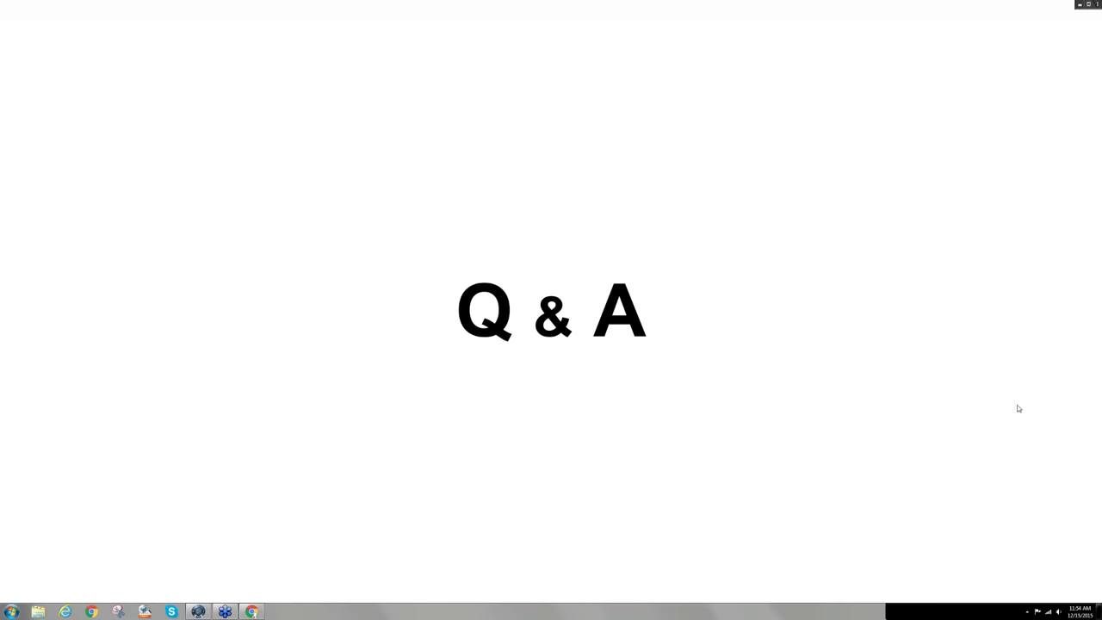
pyautogui.moveTo(947, 403)
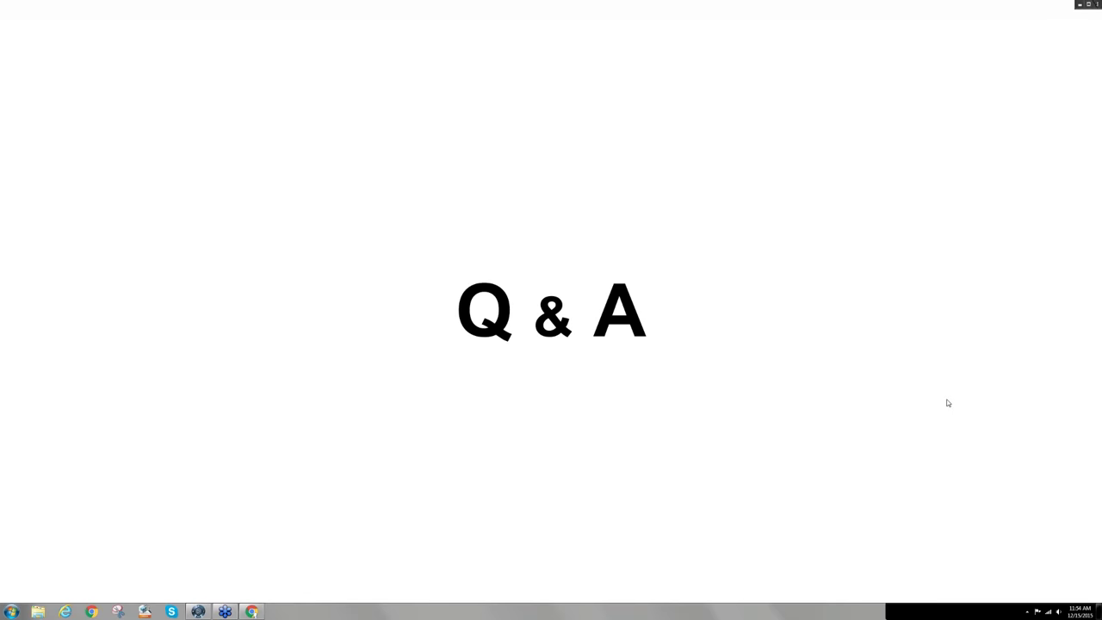
pyautogui.moveTo(956, 368)
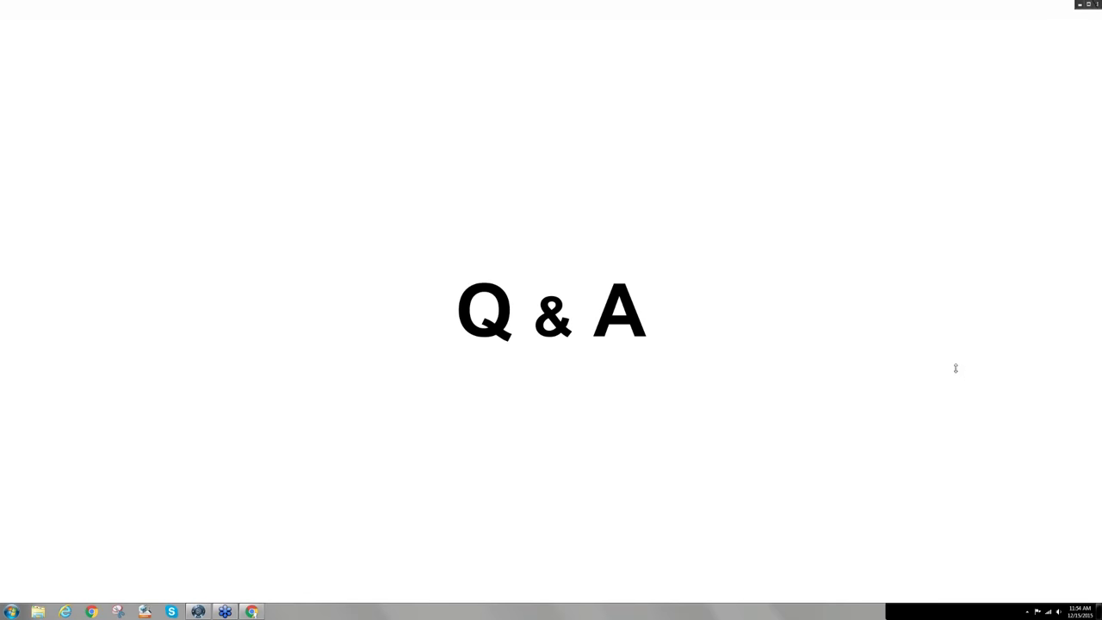
pyautogui.moveTo(933, 375)
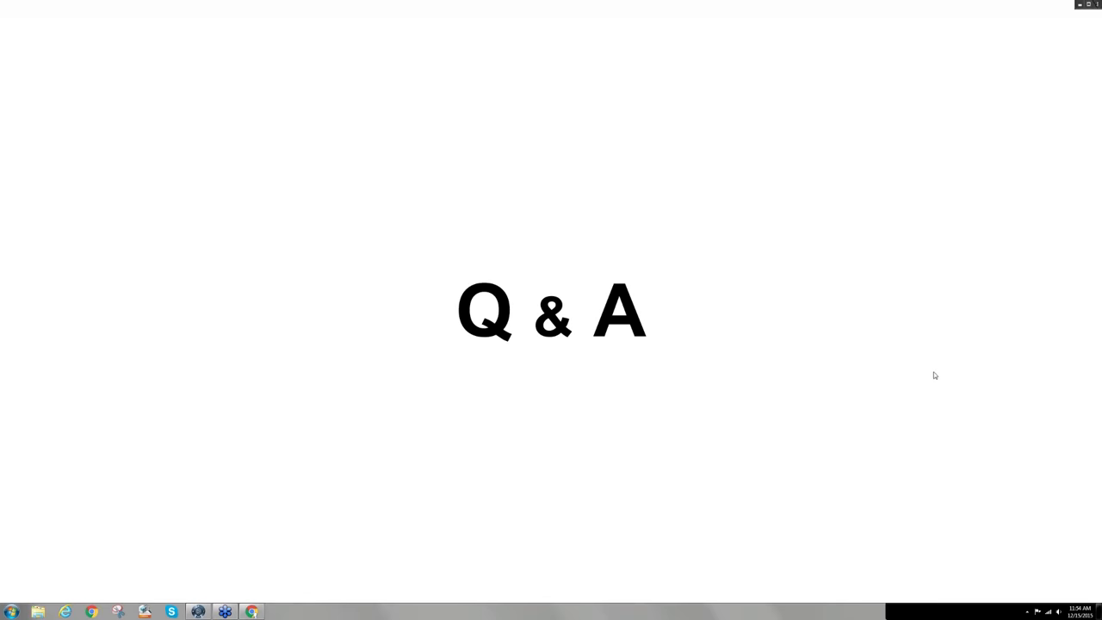
pyautogui.moveTo(1020, 513)
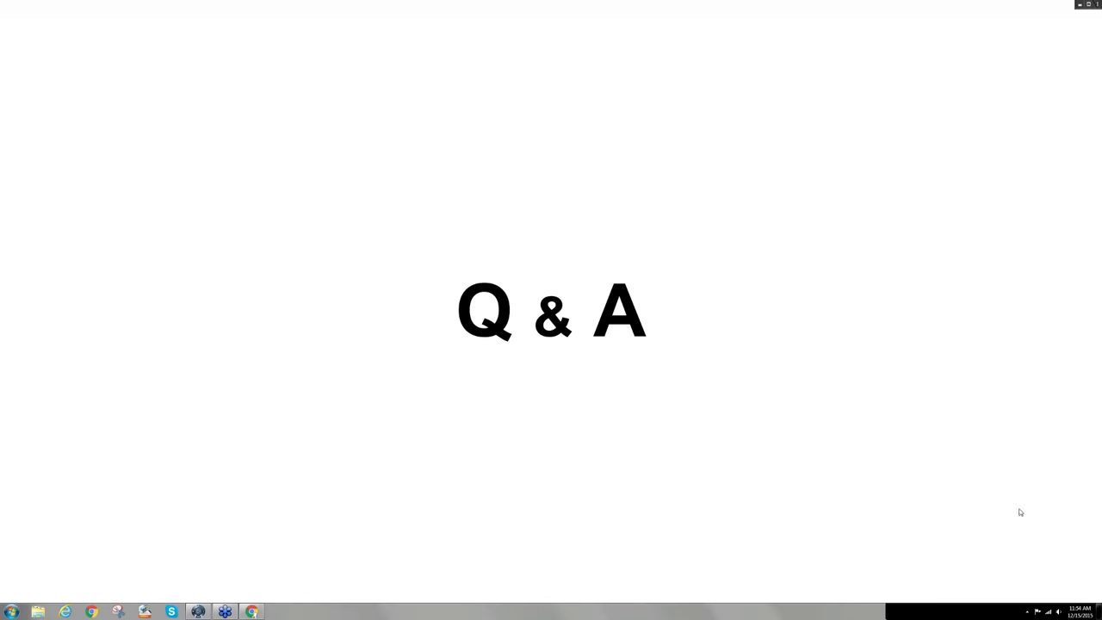
pyautogui.moveTo(945, 368)
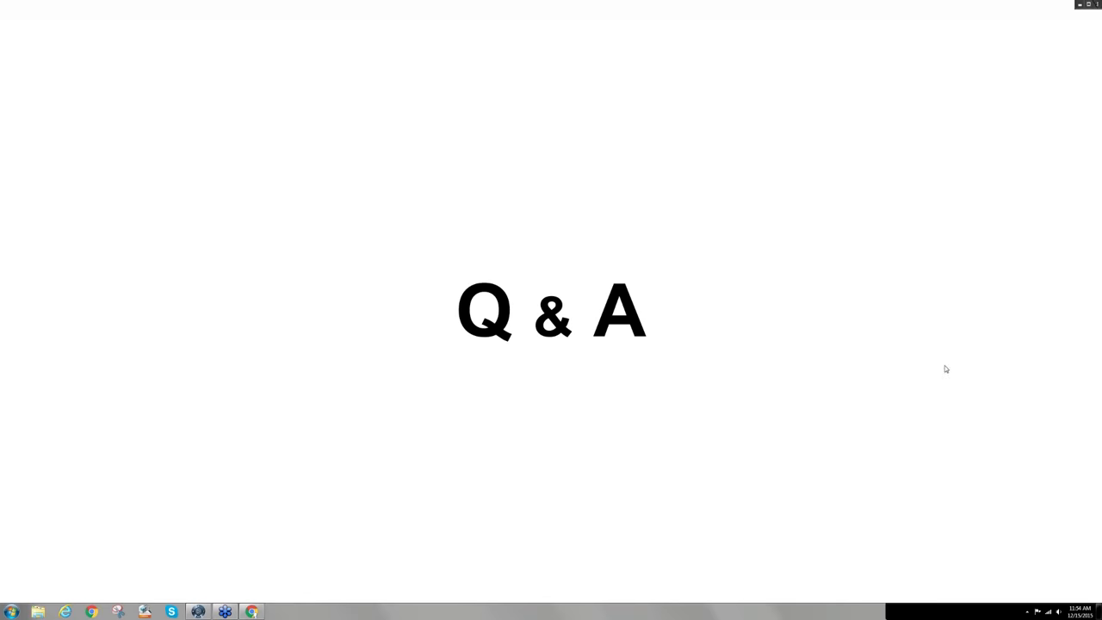
pyautogui.moveTo(951, 427)
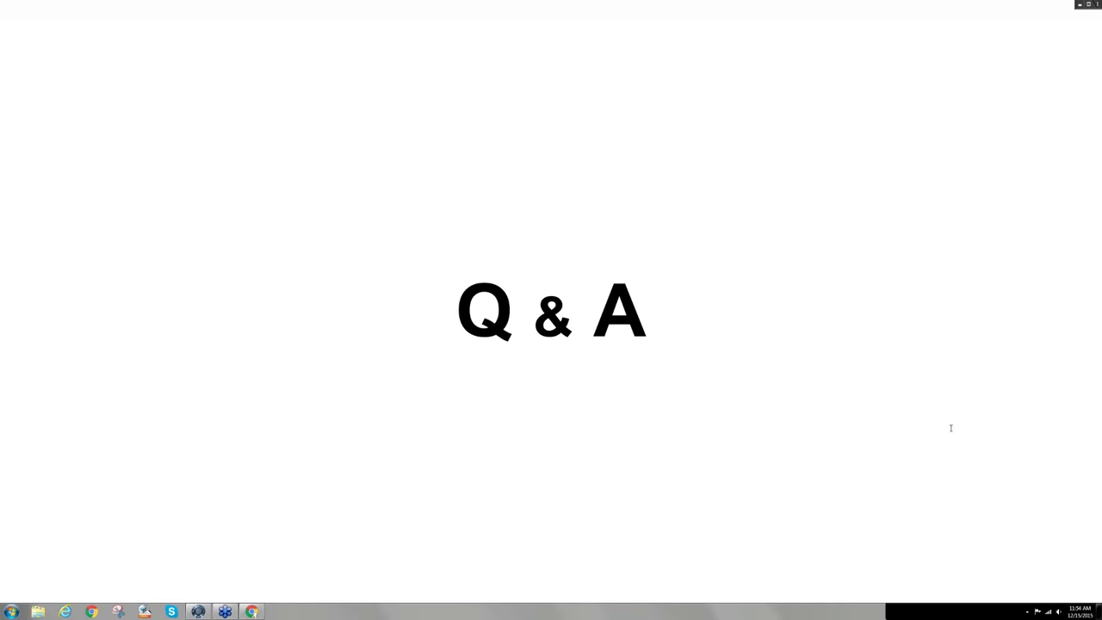
pyautogui.moveTo(951, 427)
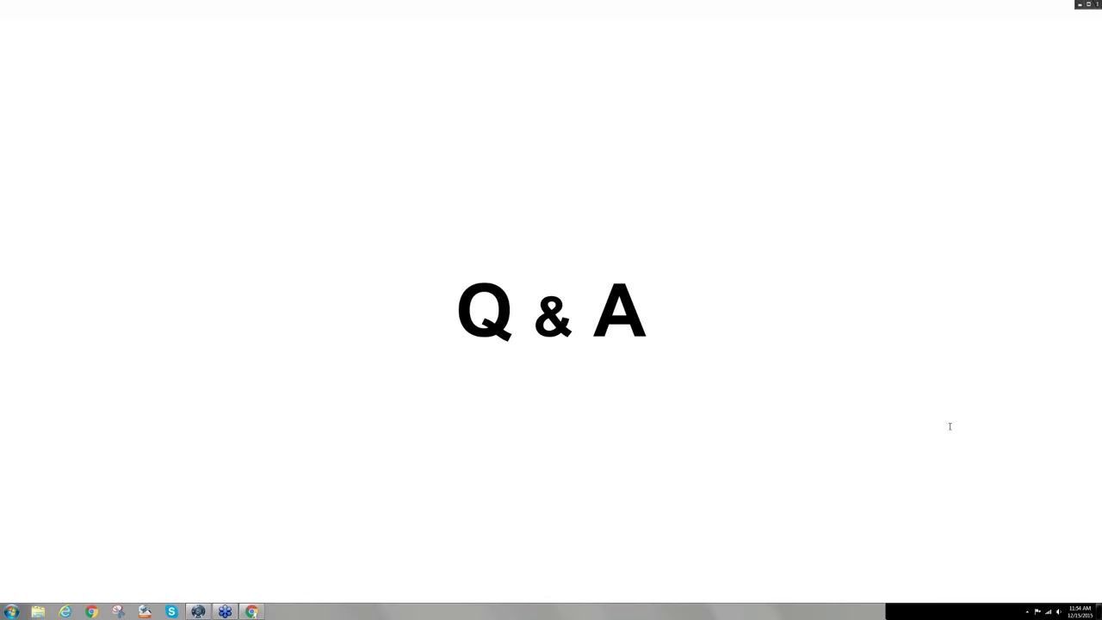
pyautogui.moveTo(966, 382)
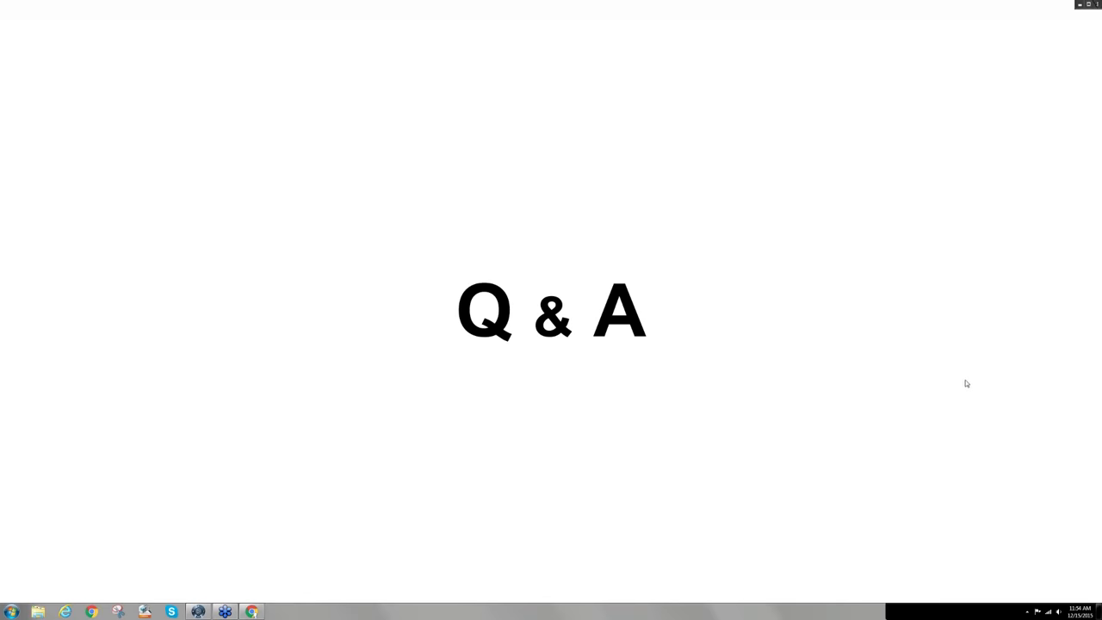
pyautogui.moveTo(972, 357)
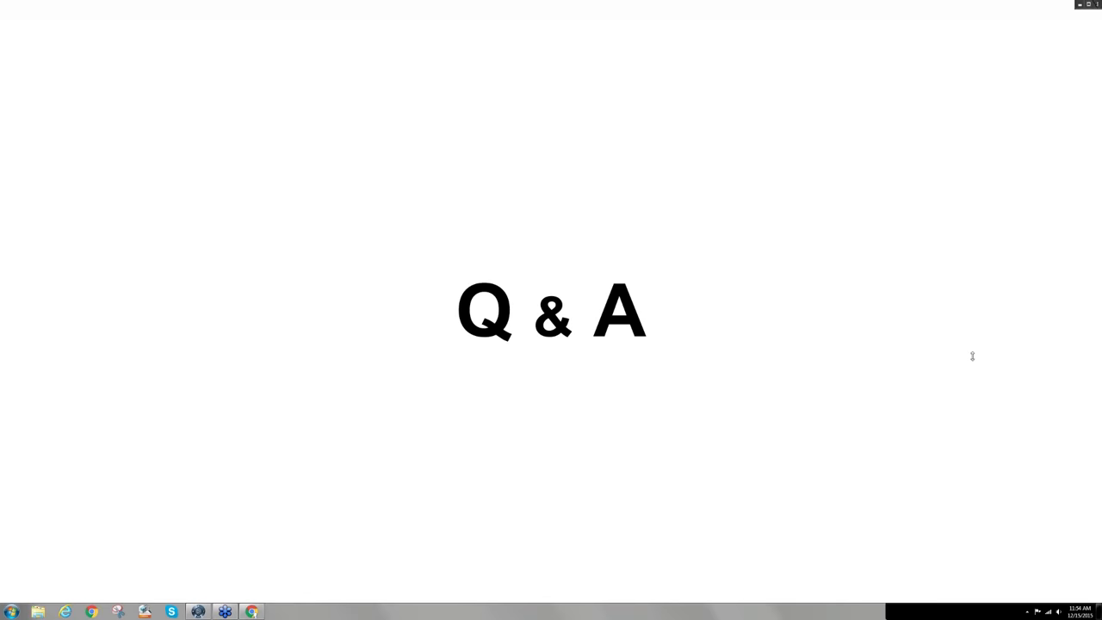
pyautogui.moveTo(981, 289)
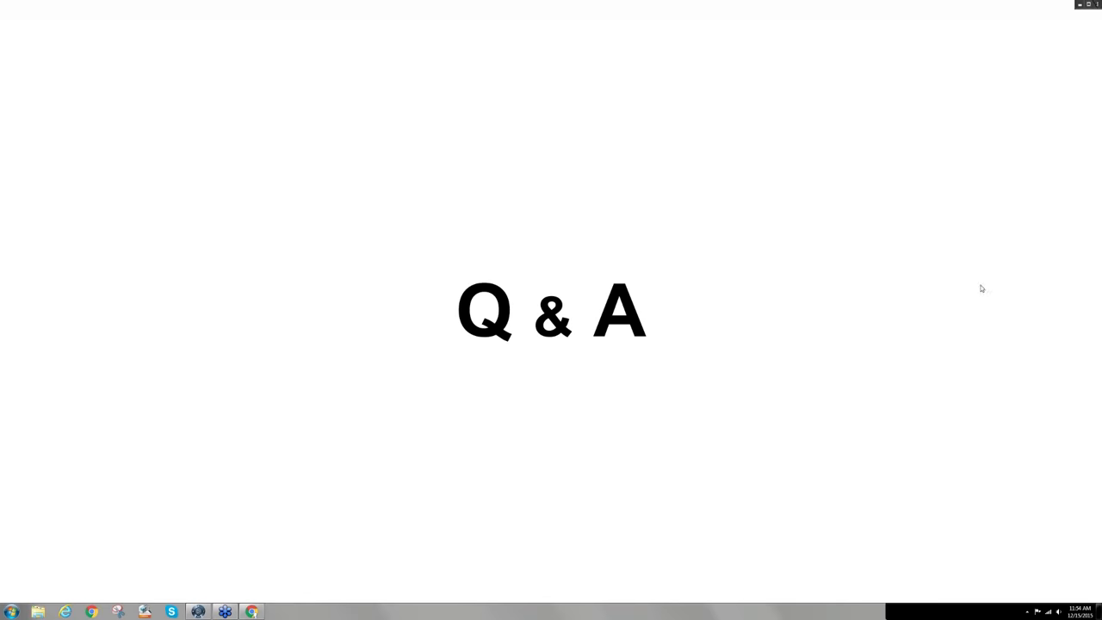
pyautogui.moveTo(999, 214)
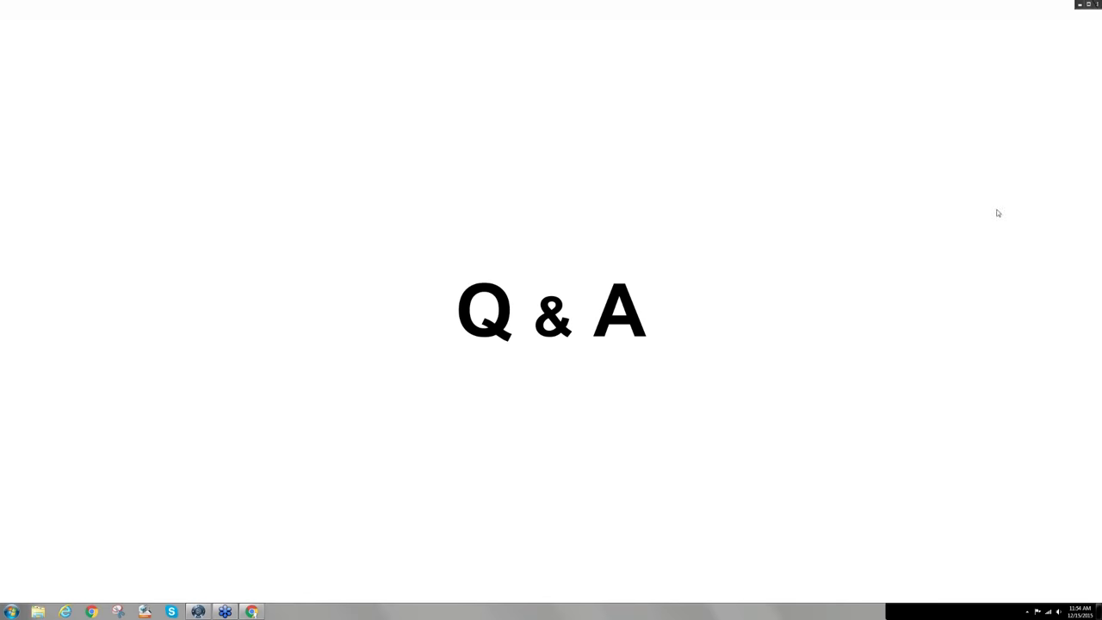
pyautogui.moveTo(1053, 448)
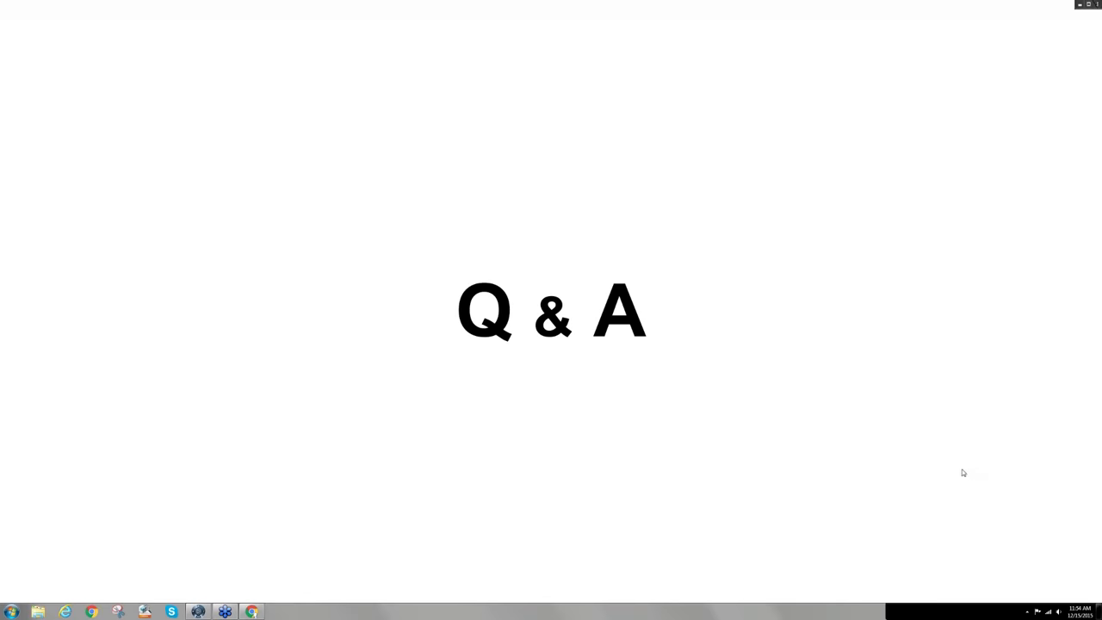
pyautogui.moveTo(909, 490)
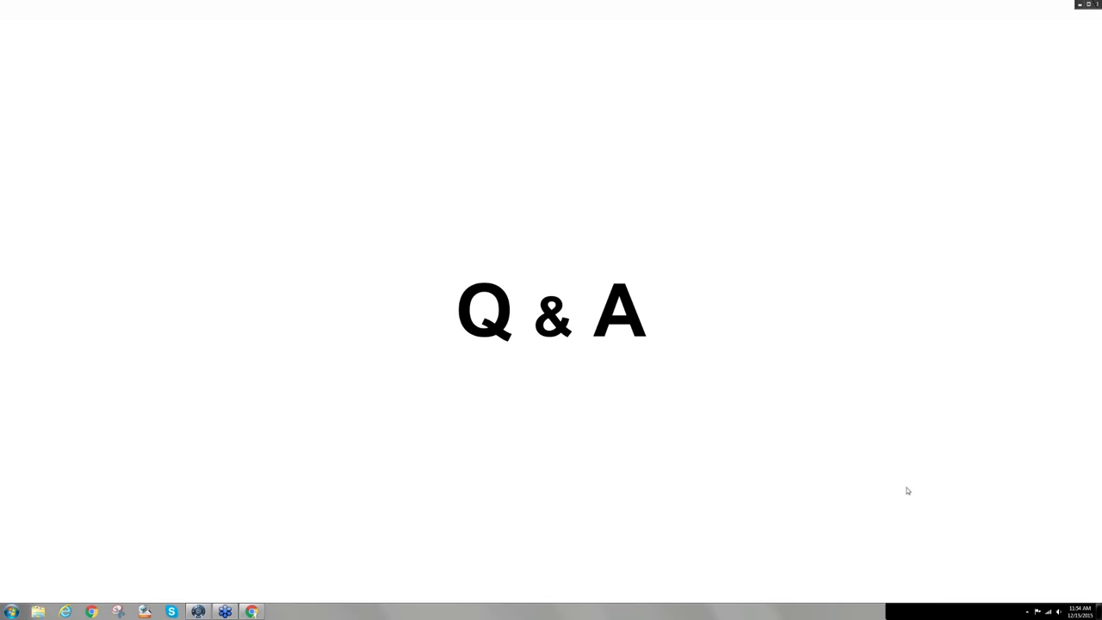
pyautogui.moveTo(958, 418)
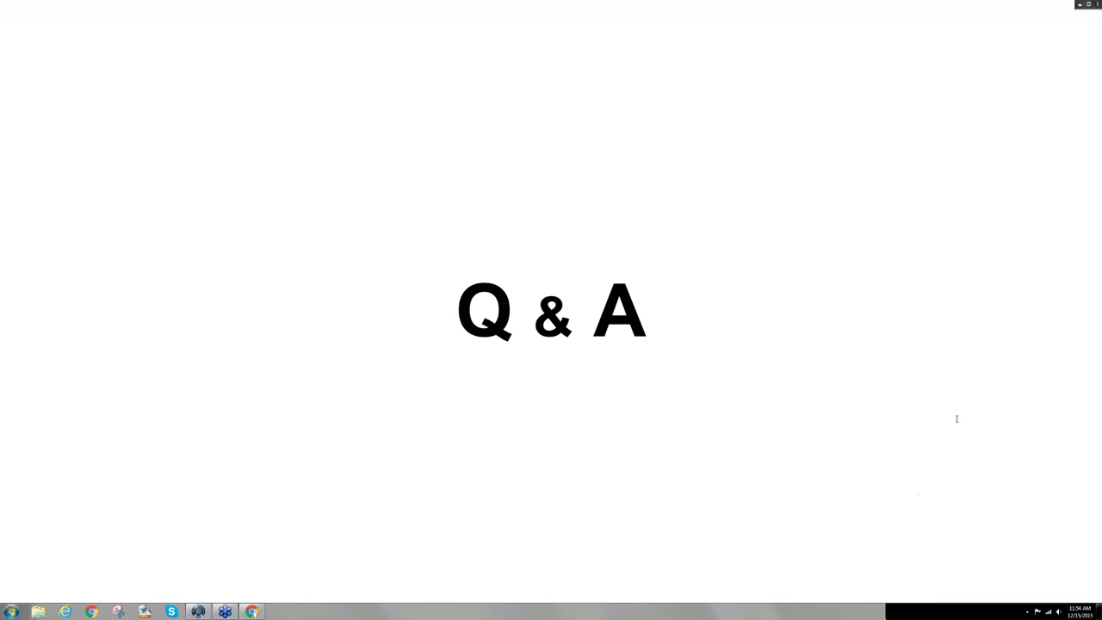
pyautogui.moveTo(1006, 410)
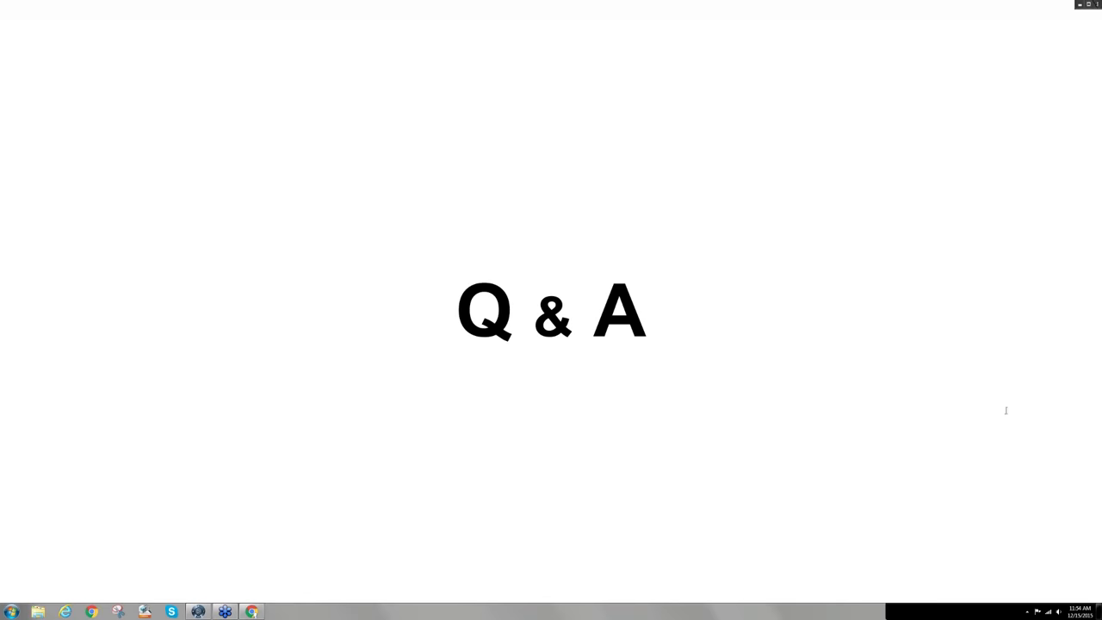
pyautogui.moveTo(1064, 409)
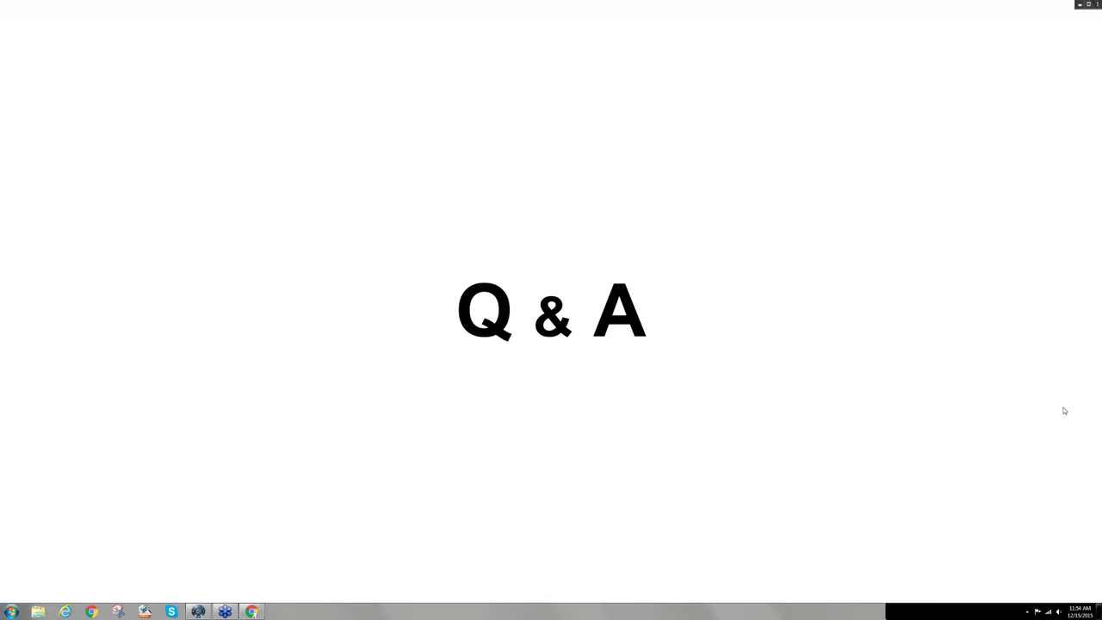
pyautogui.moveTo(964, 410)
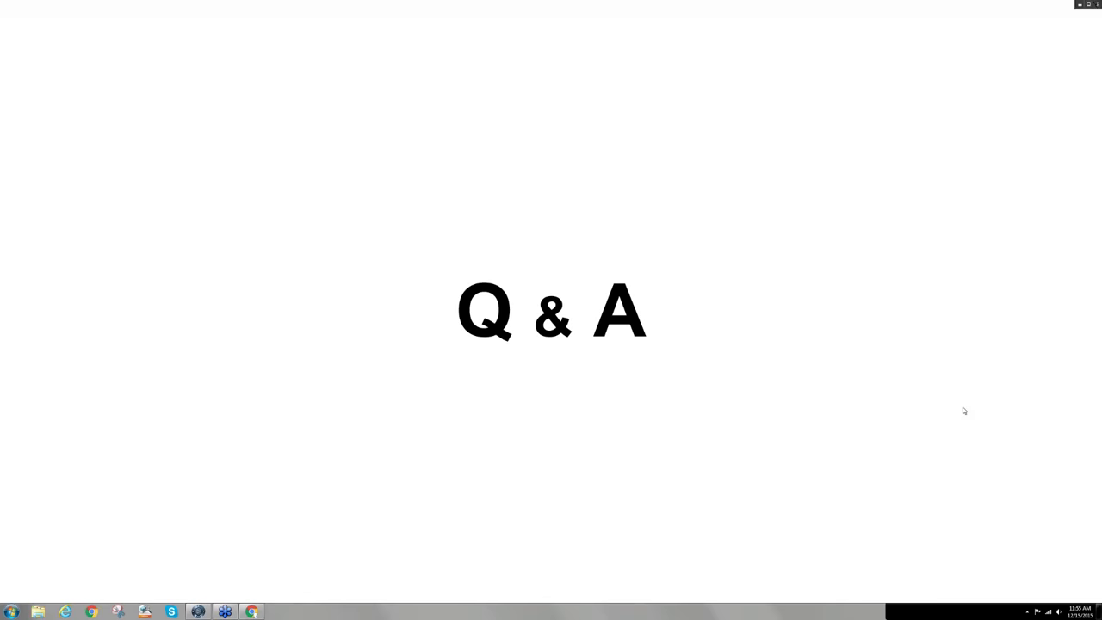
pyautogui.moveTo(1094, 406)
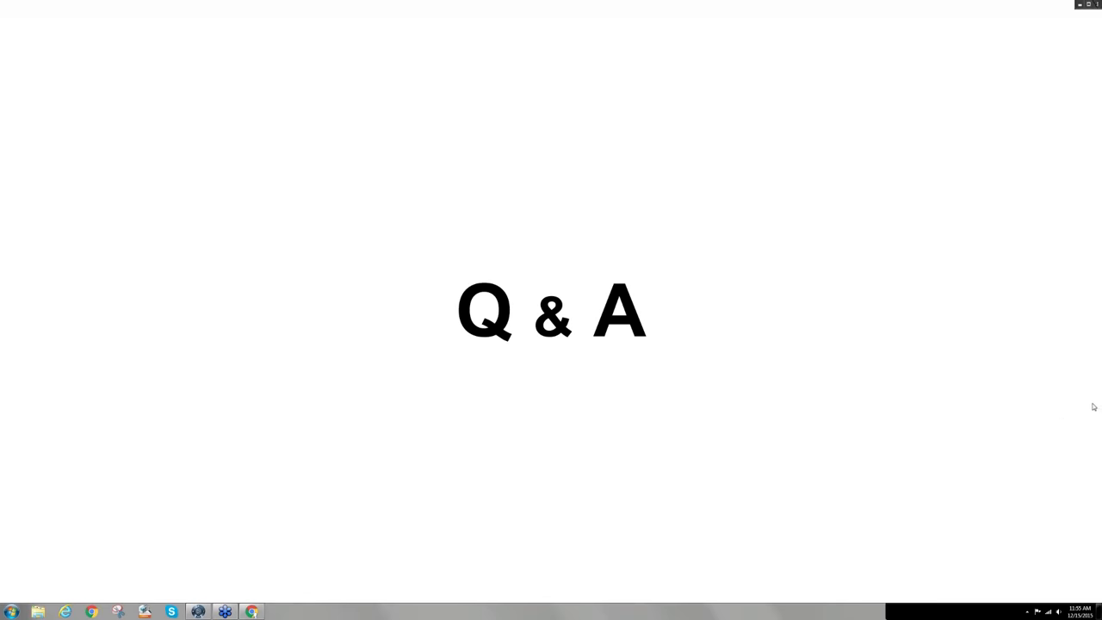
pyautogui.moveTo(1097, 408)
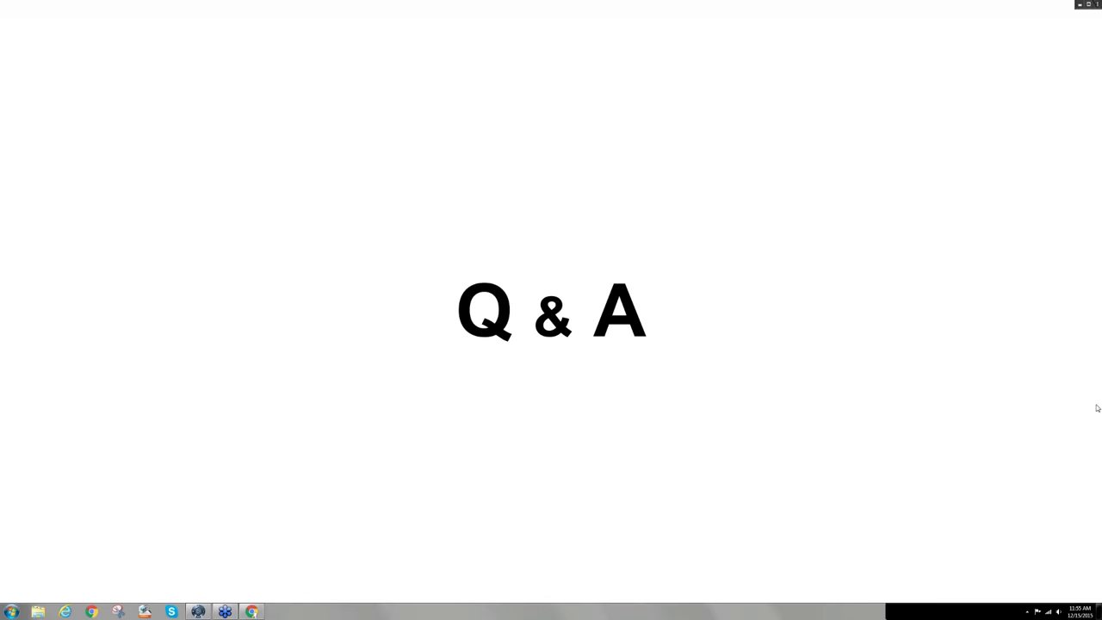
pyautogui.moveTo(1086, 409)
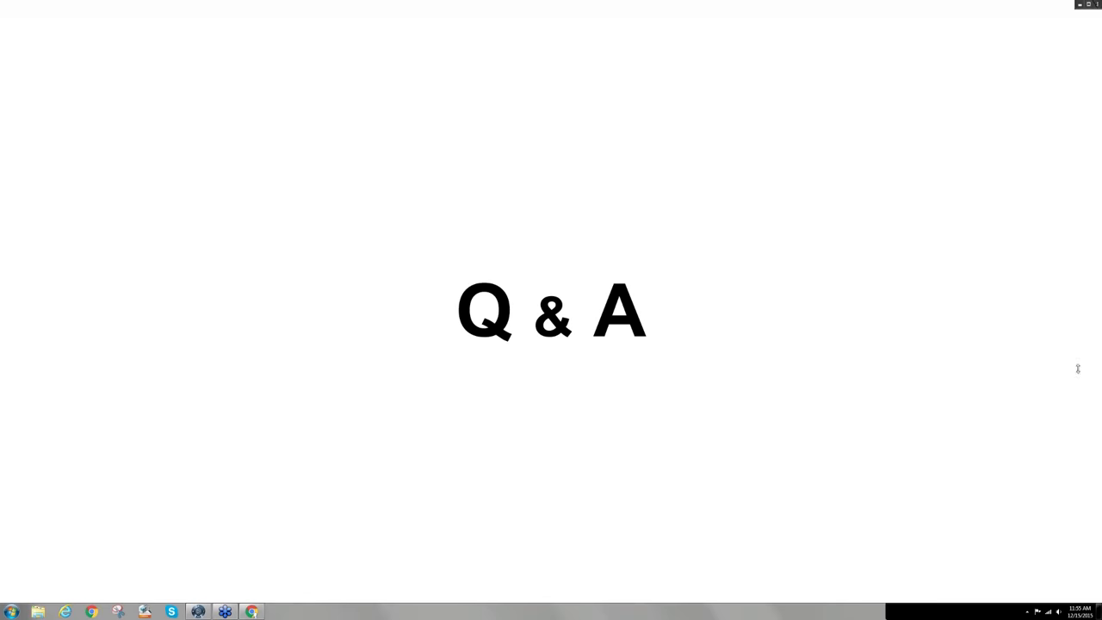
pyautogui.moveTo(1071, 406)
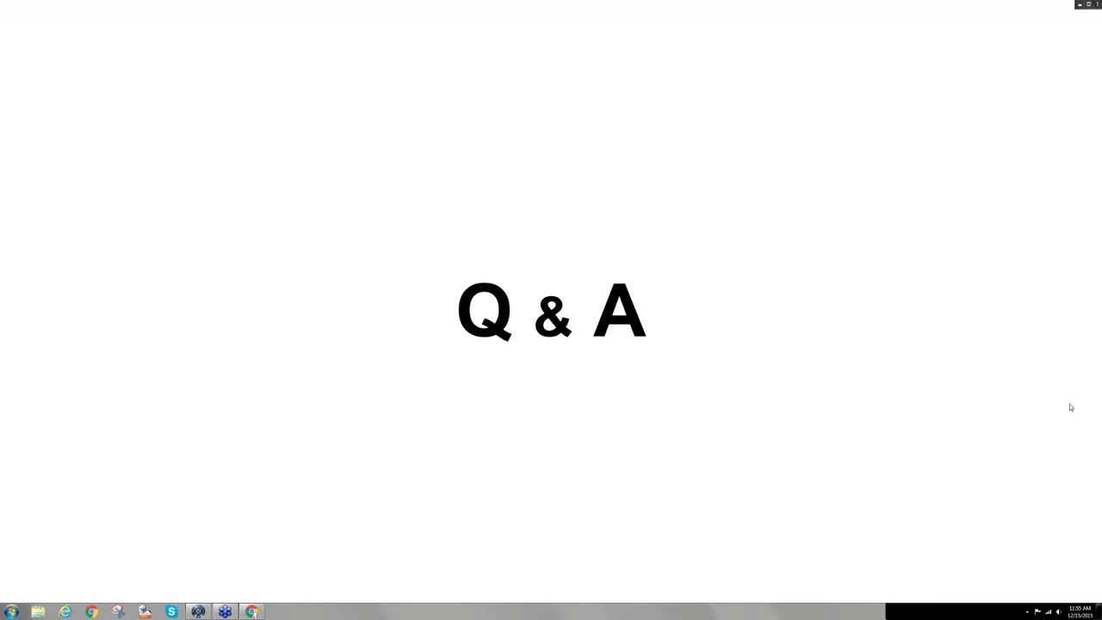
pyautogui.moveTo(1097, 407)
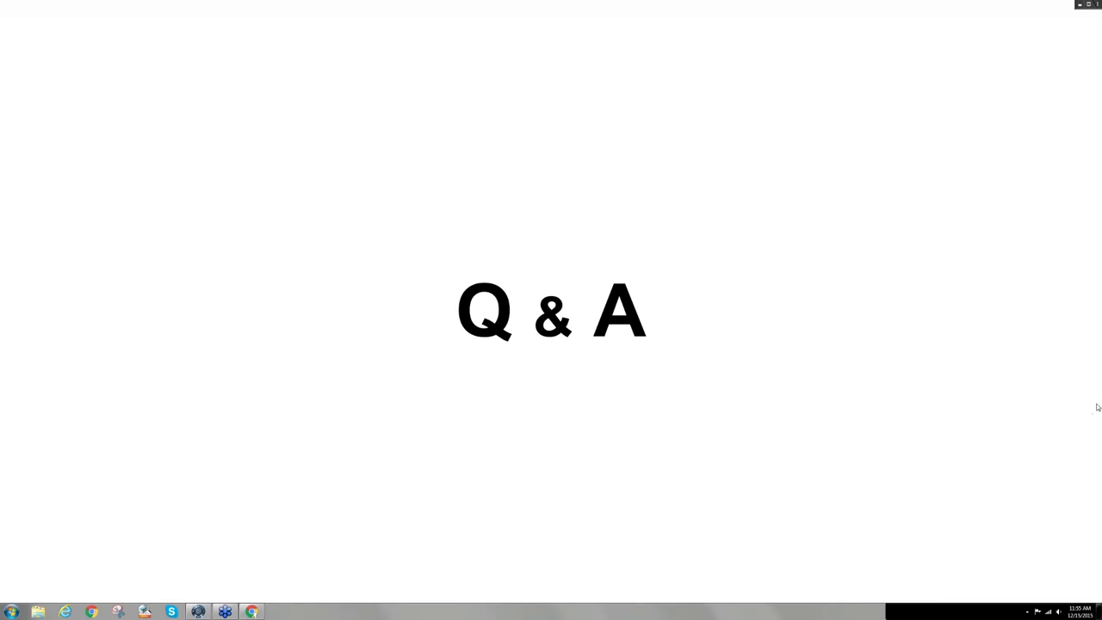
pyautogui.moveTo(1097, 404)
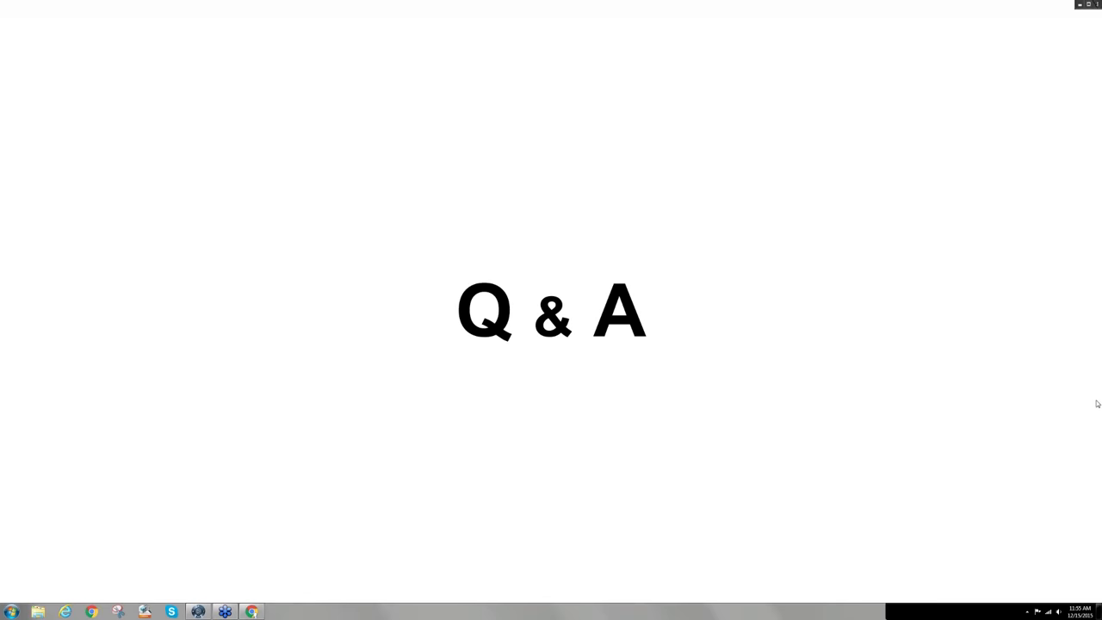
pyautogui.moveTo(1094, 406)
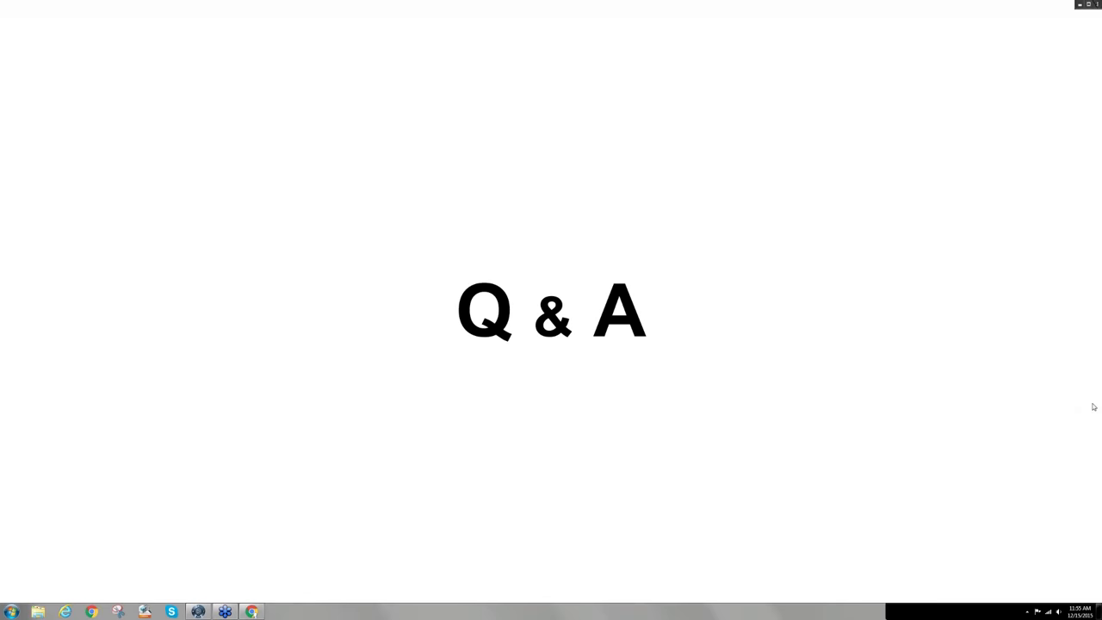
pyautogui.moveTo(1097, 406)
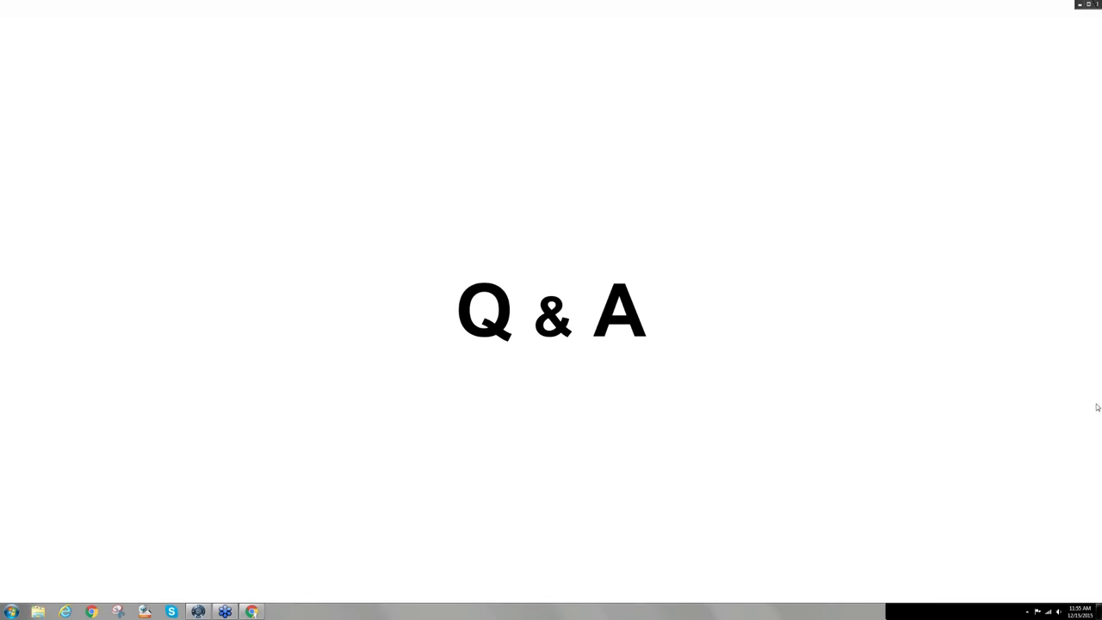
pyautogui.moveTo(263, 448)
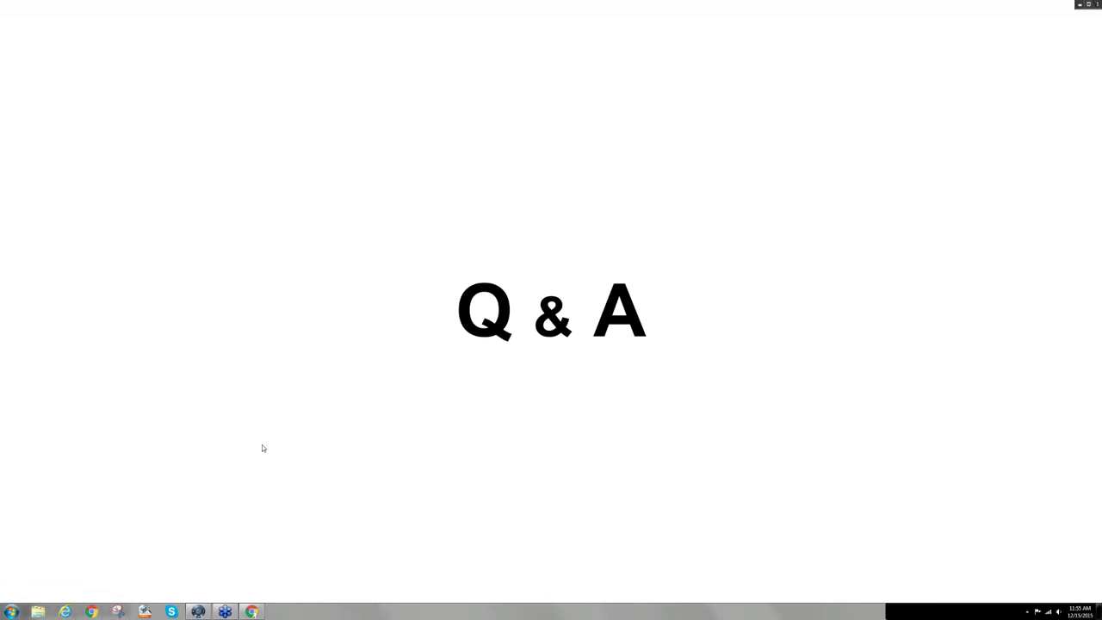
pyautogui.moveTo(288, 438)
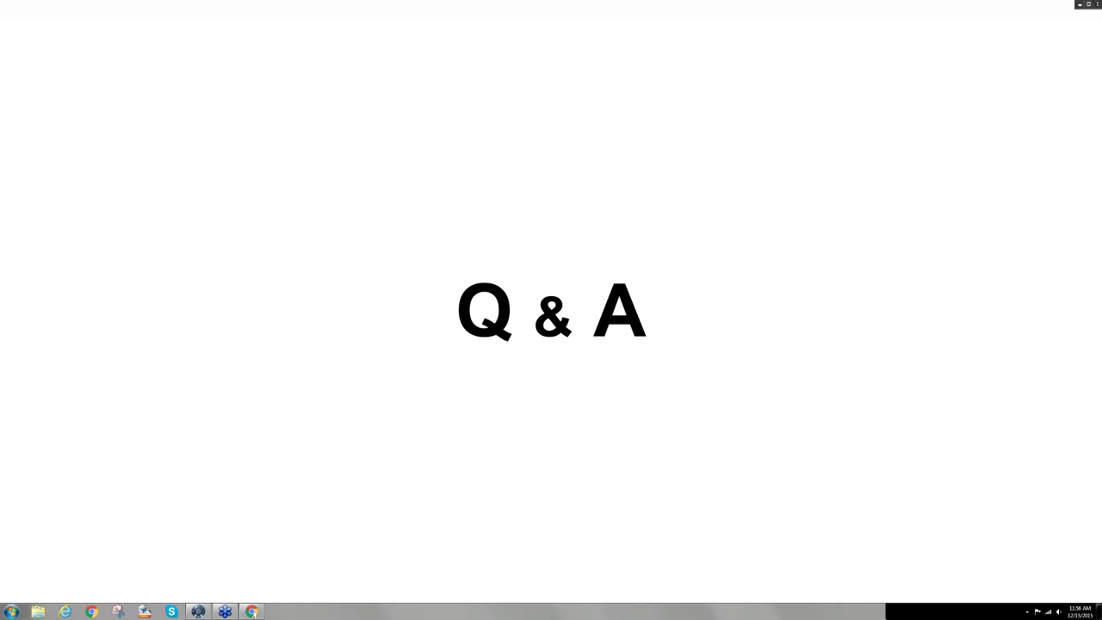
pyautogui.moveTo(1023, 410)
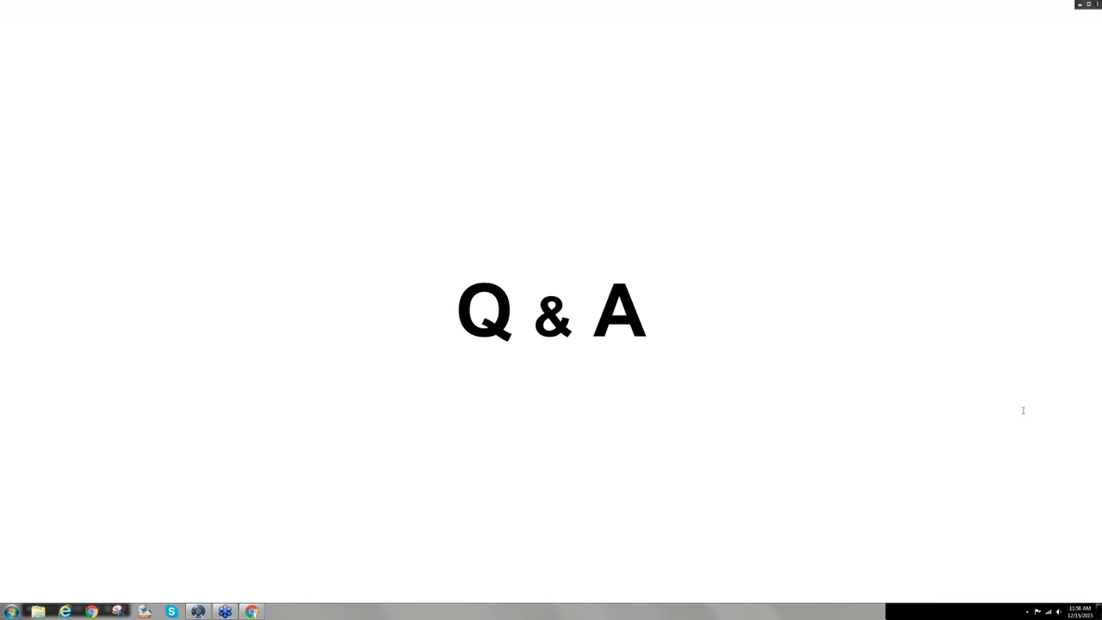
pyautogui.moveTo(1016, 431)
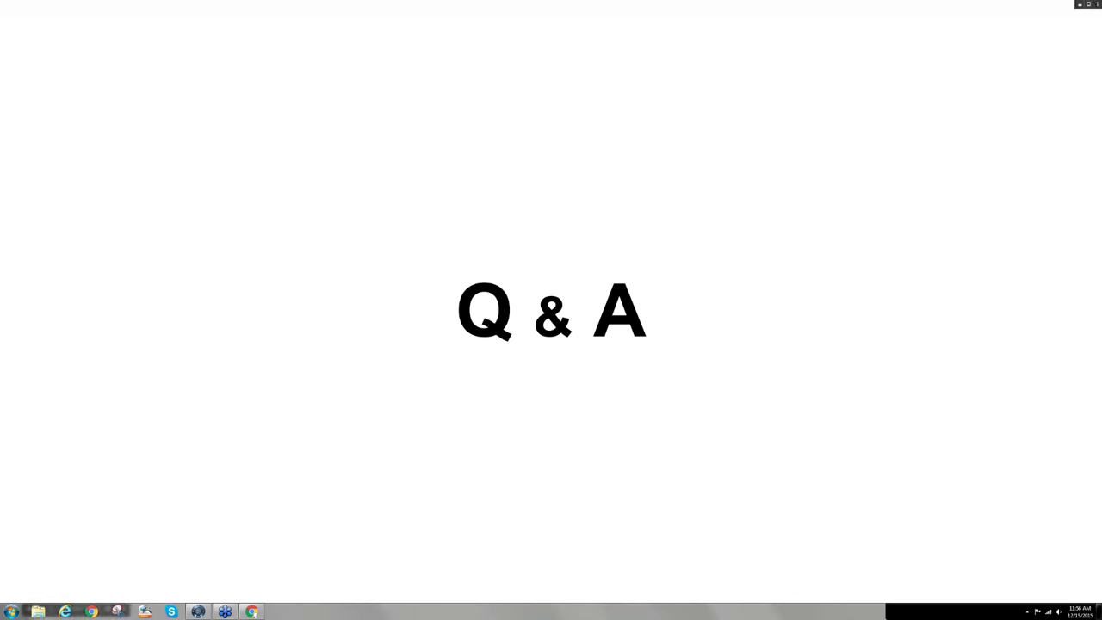
pyautogui.moveTo(744, 423)
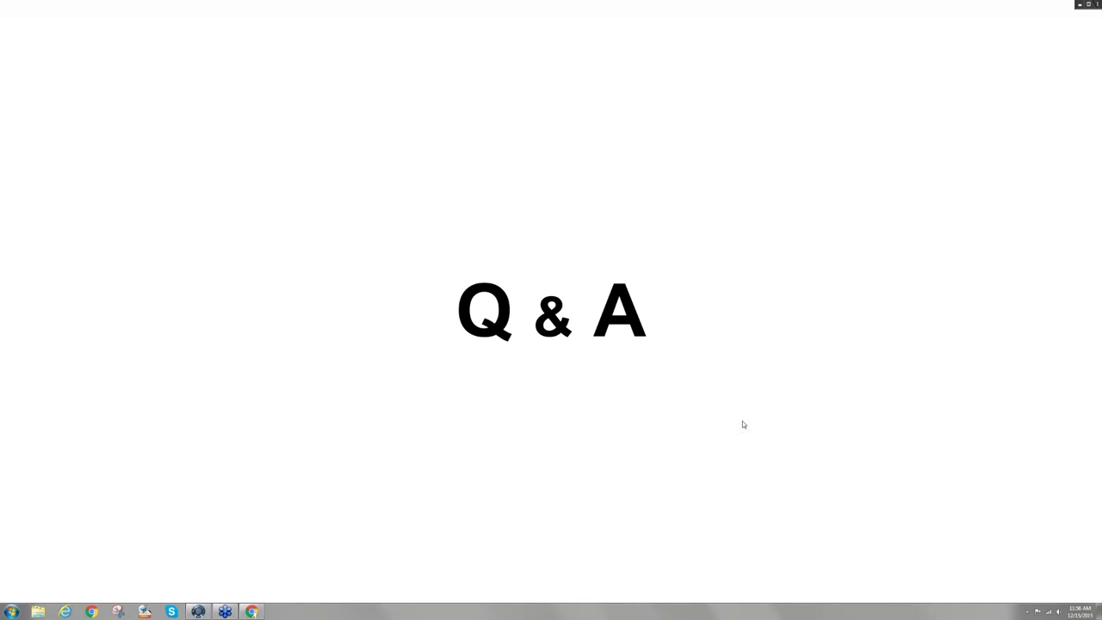
pyautogui.moveTo(817, 476)
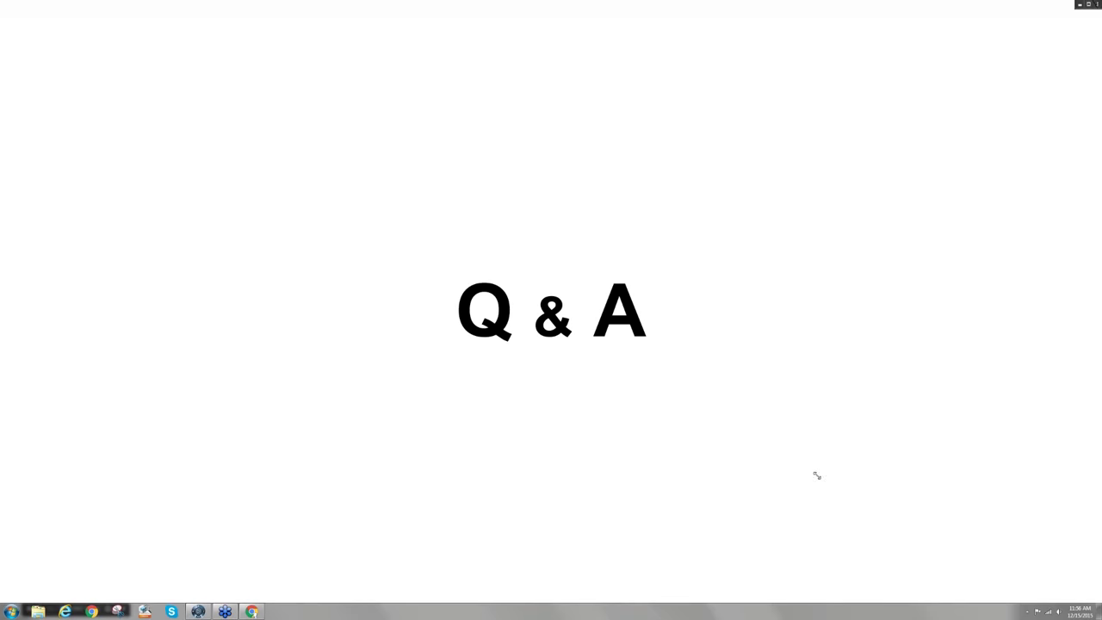
pyautogui.moveTo(830, 461)
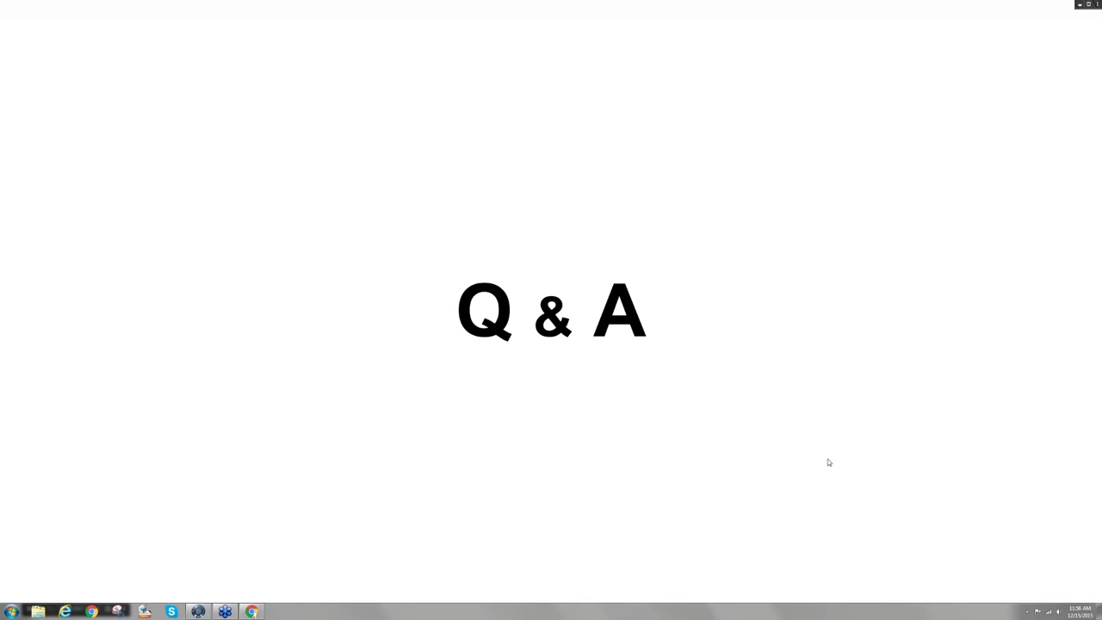
pyautogui.moveTo(847, 458)
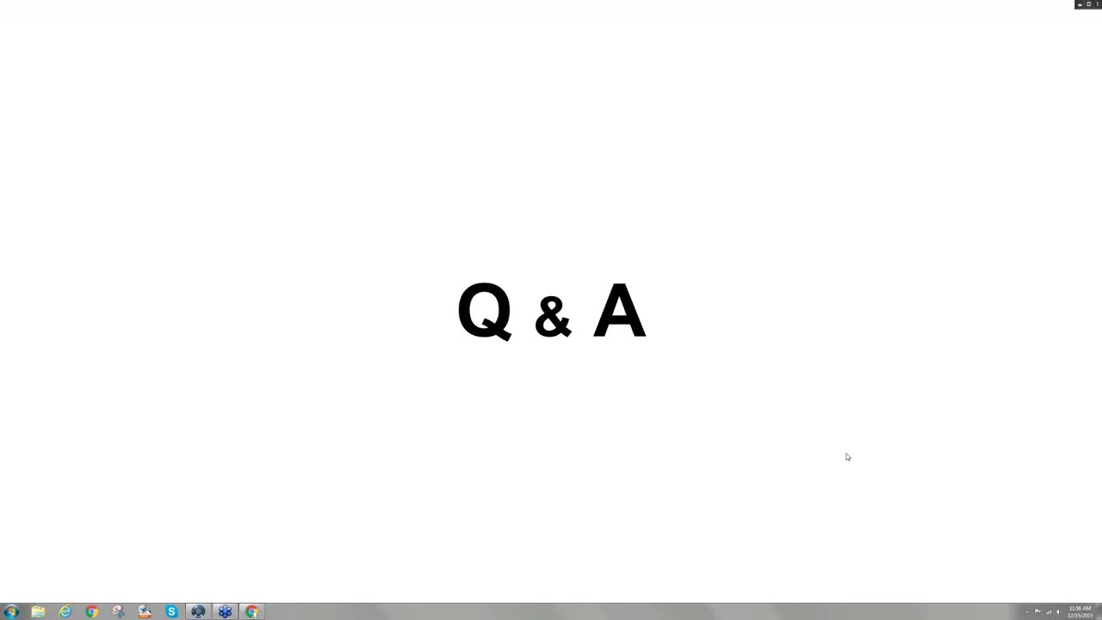
pyautogui.moveTo(841, 396)
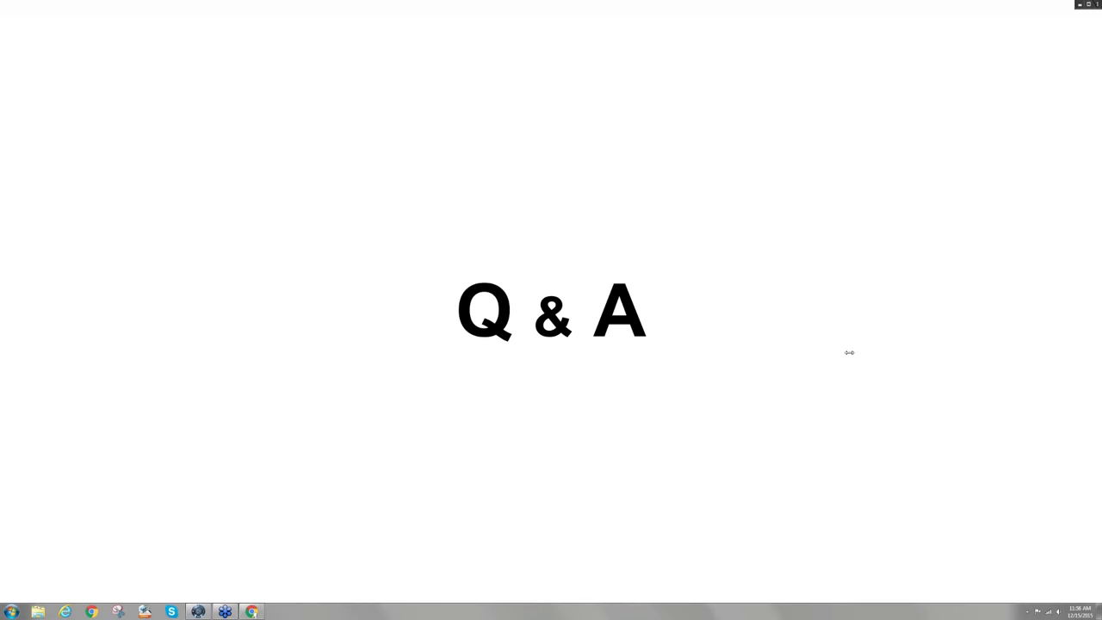
pyautogui.moveTo(853, 406)
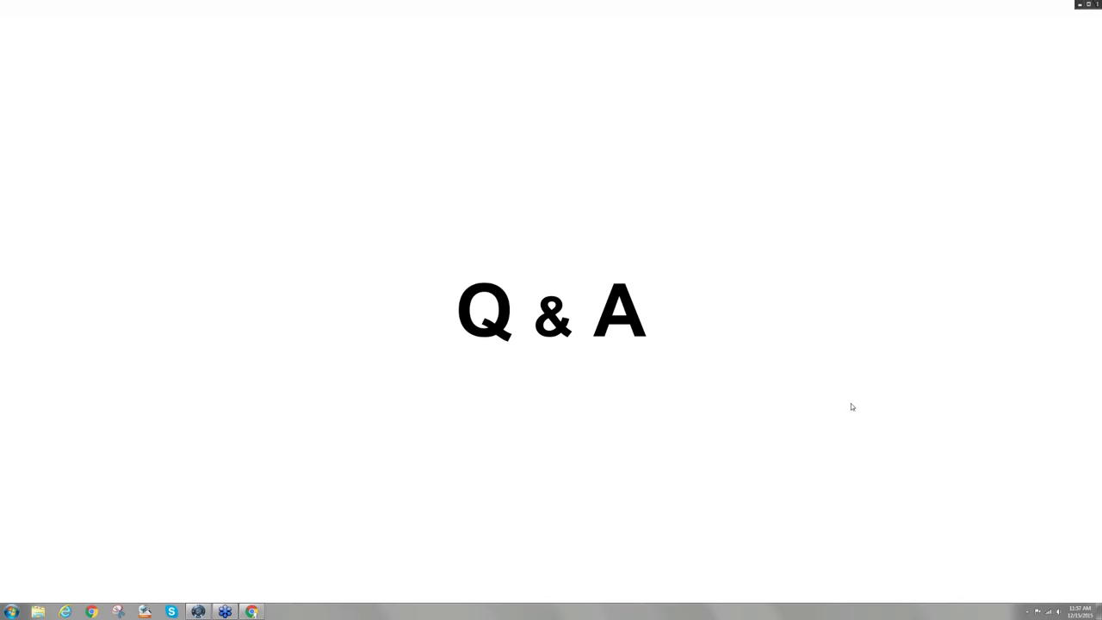
pyautogui.moveTo(262, 439)
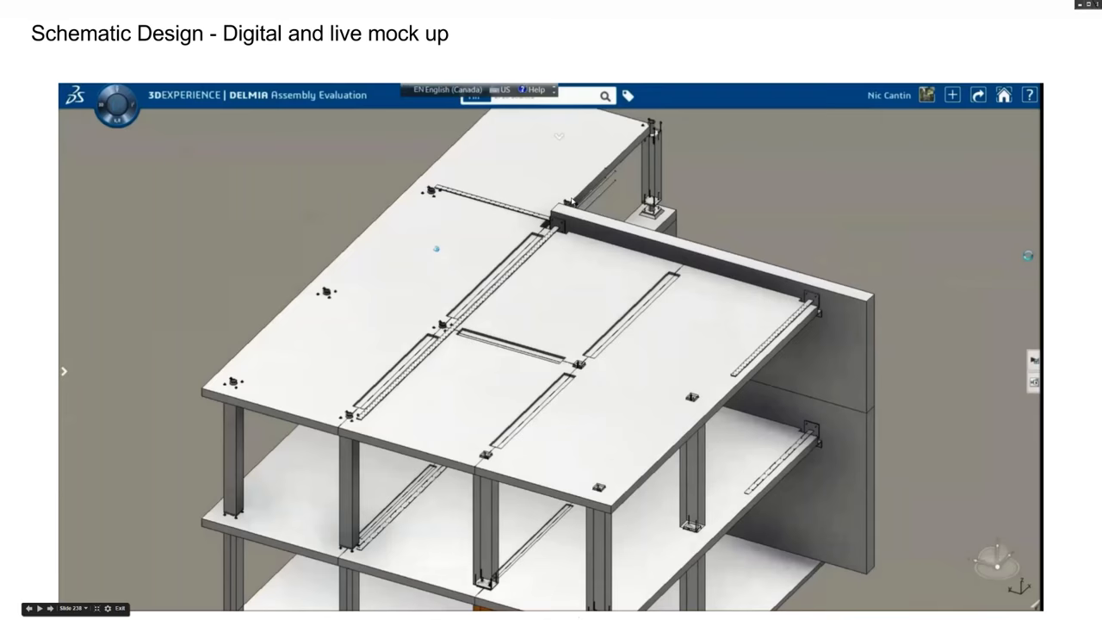
# Advance to the 'Final Step - Iso drawing and BOM' MEP Value Proposition slide.
pyautogui.press('Right')
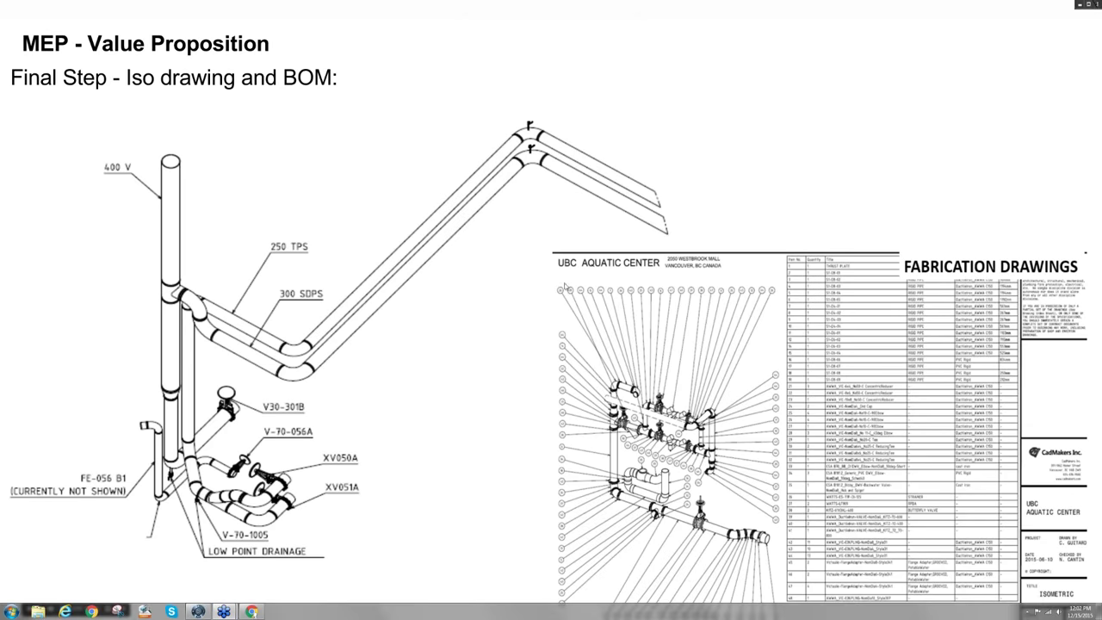
pyautogui.moveTo(555, 329)
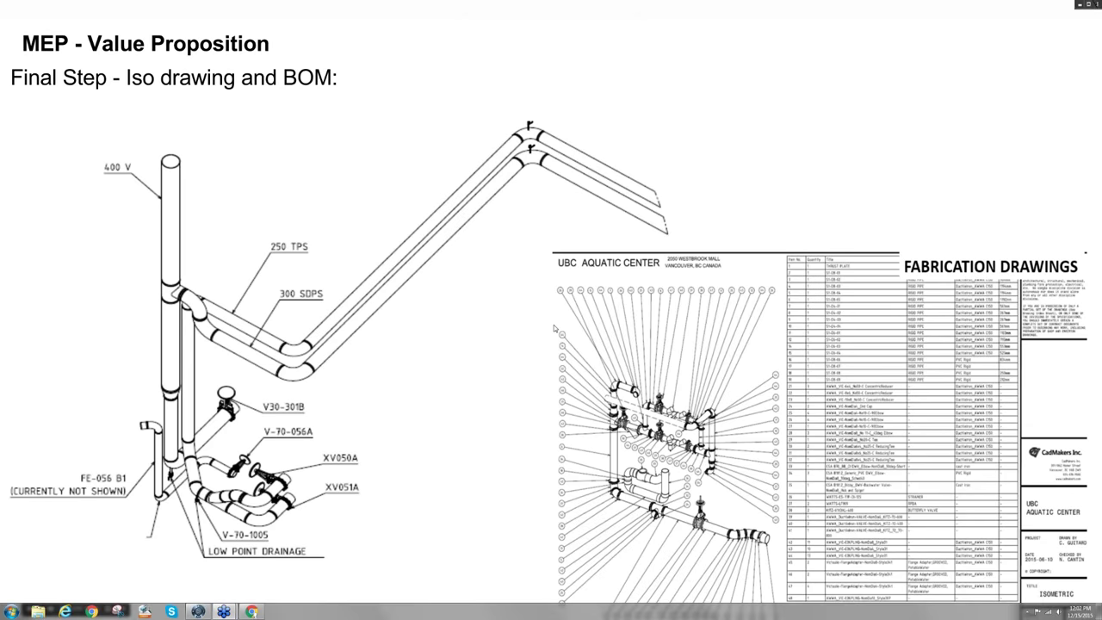